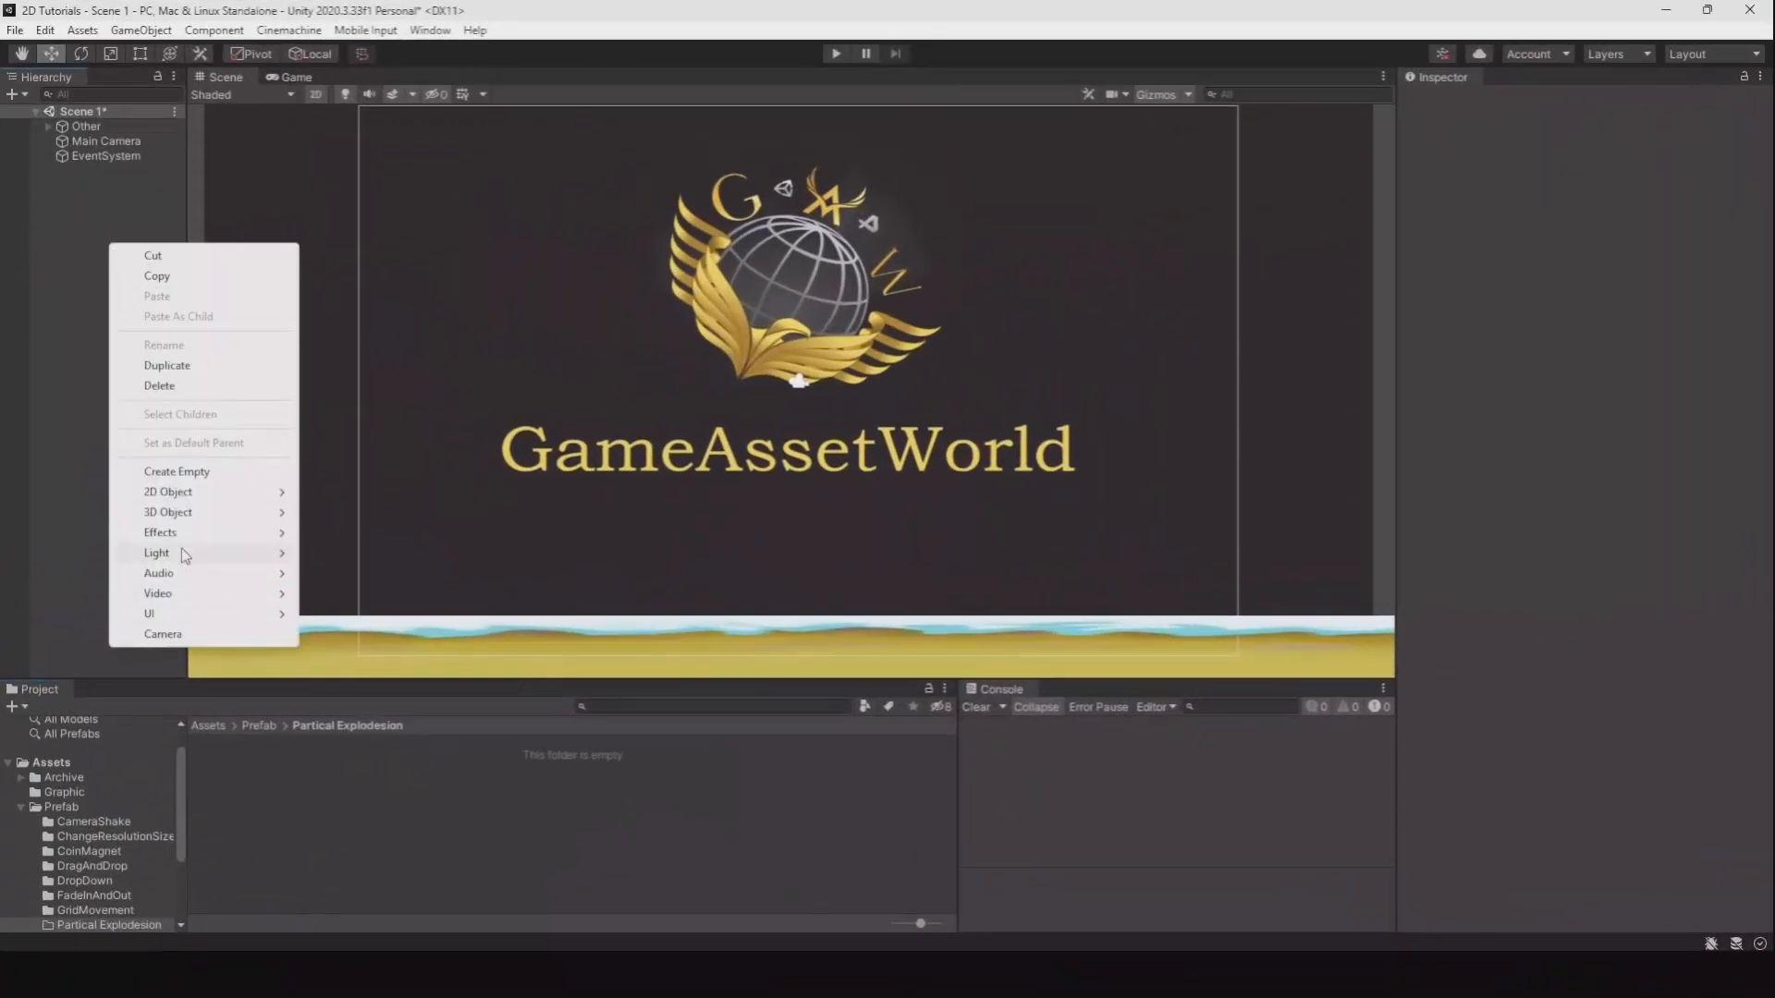
Step: Add an Effects > Particle System to the scene and name it Explosion
{"action": "left_click", "coordinate": [161, 532]}
{"action": "type", "text": "Explosion"}
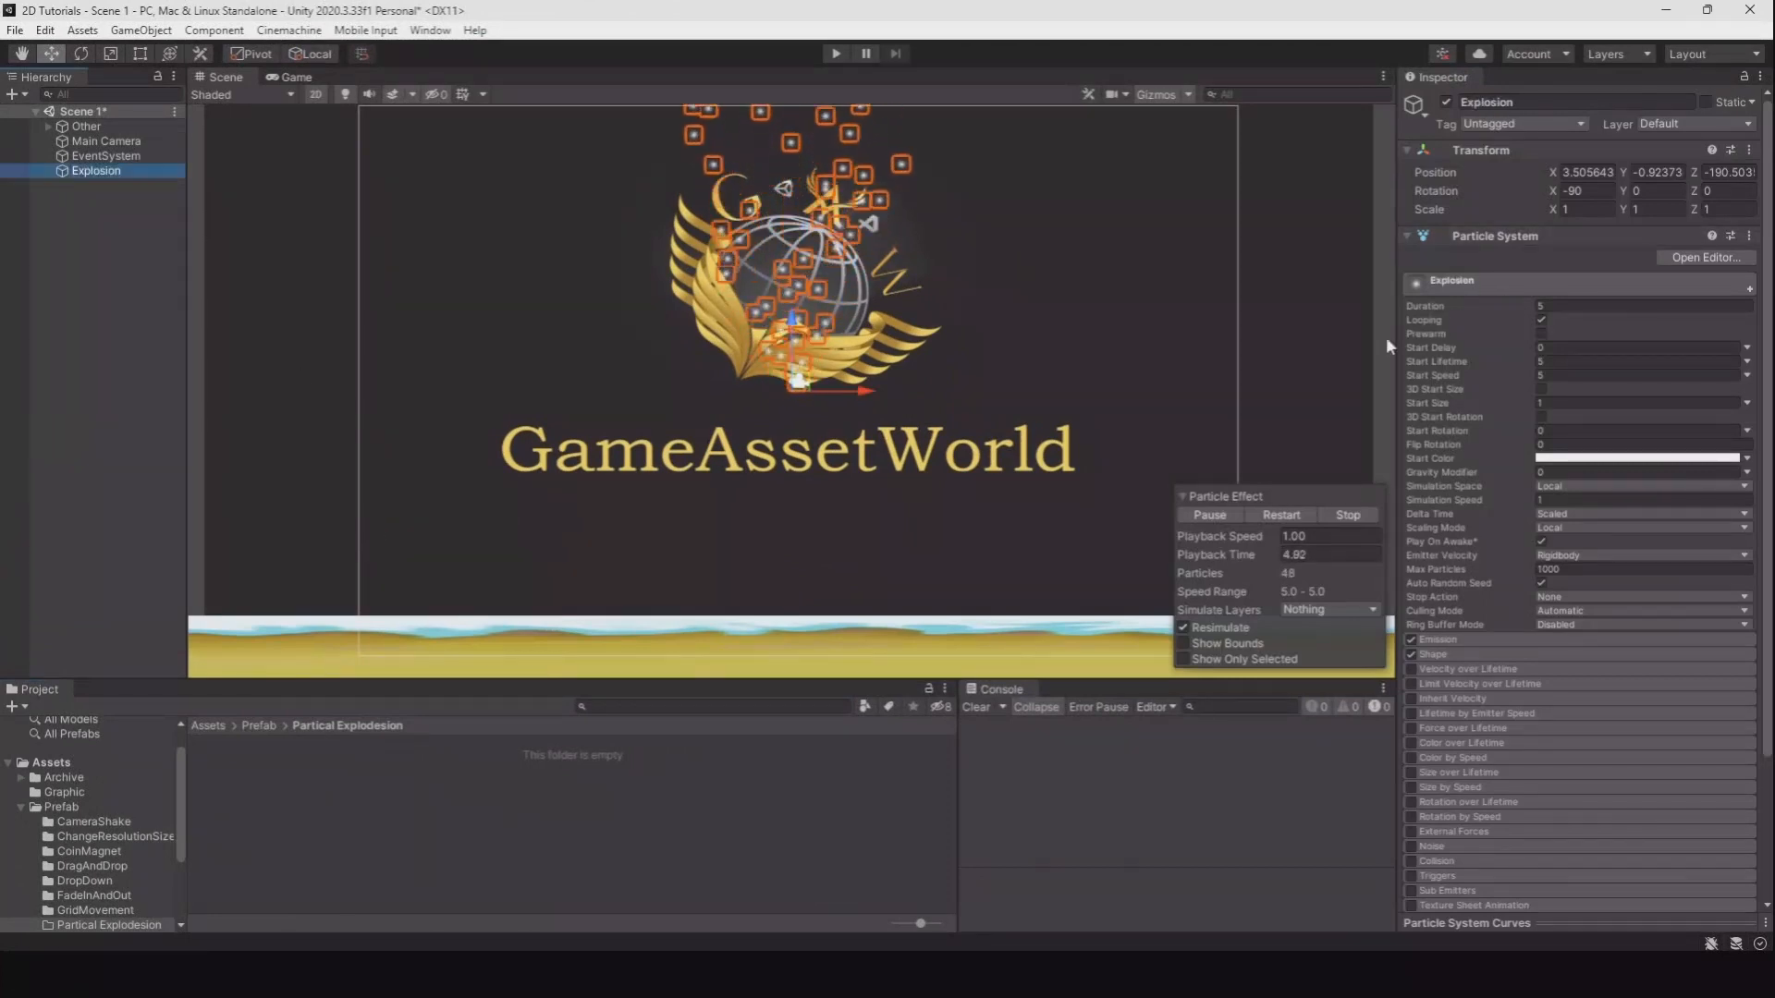
{"action": "mouse_move", "coordinate": [1539, 306]}
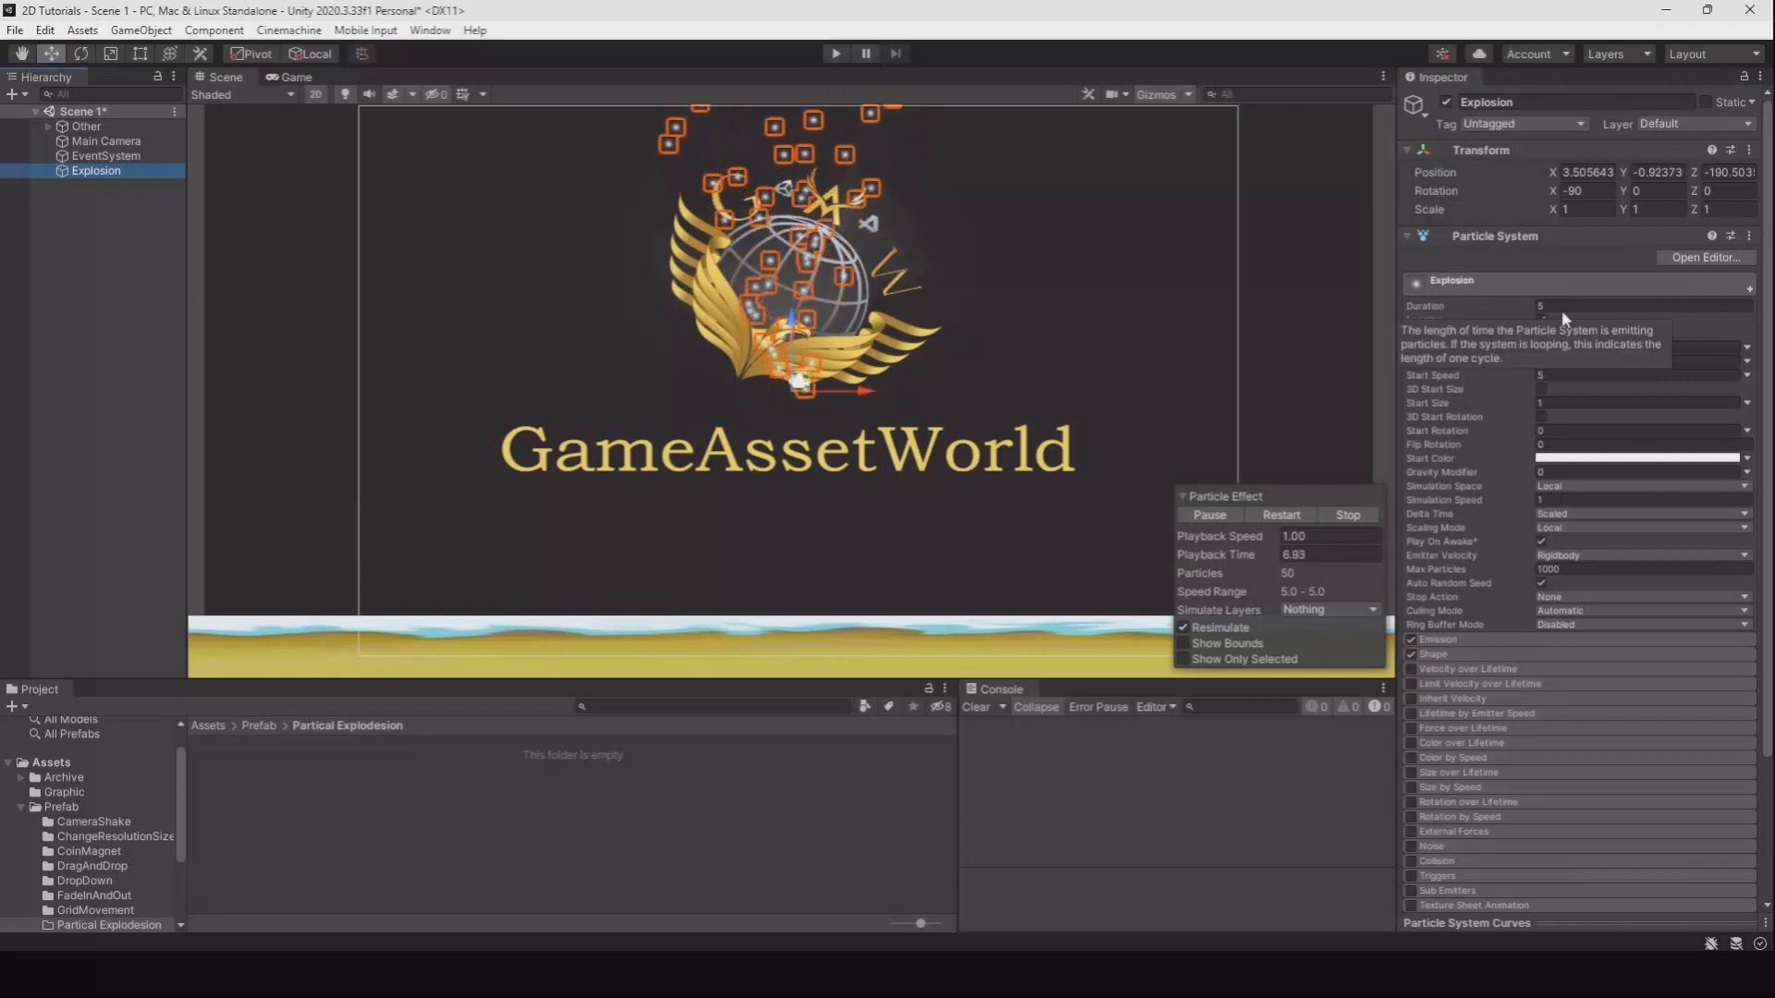
Step: Set Duration 3, Start Lifetime random 1.8–2.9 and Start Speed random 15–23
{"action": "left_click", "coordinate": [1642, 306]}
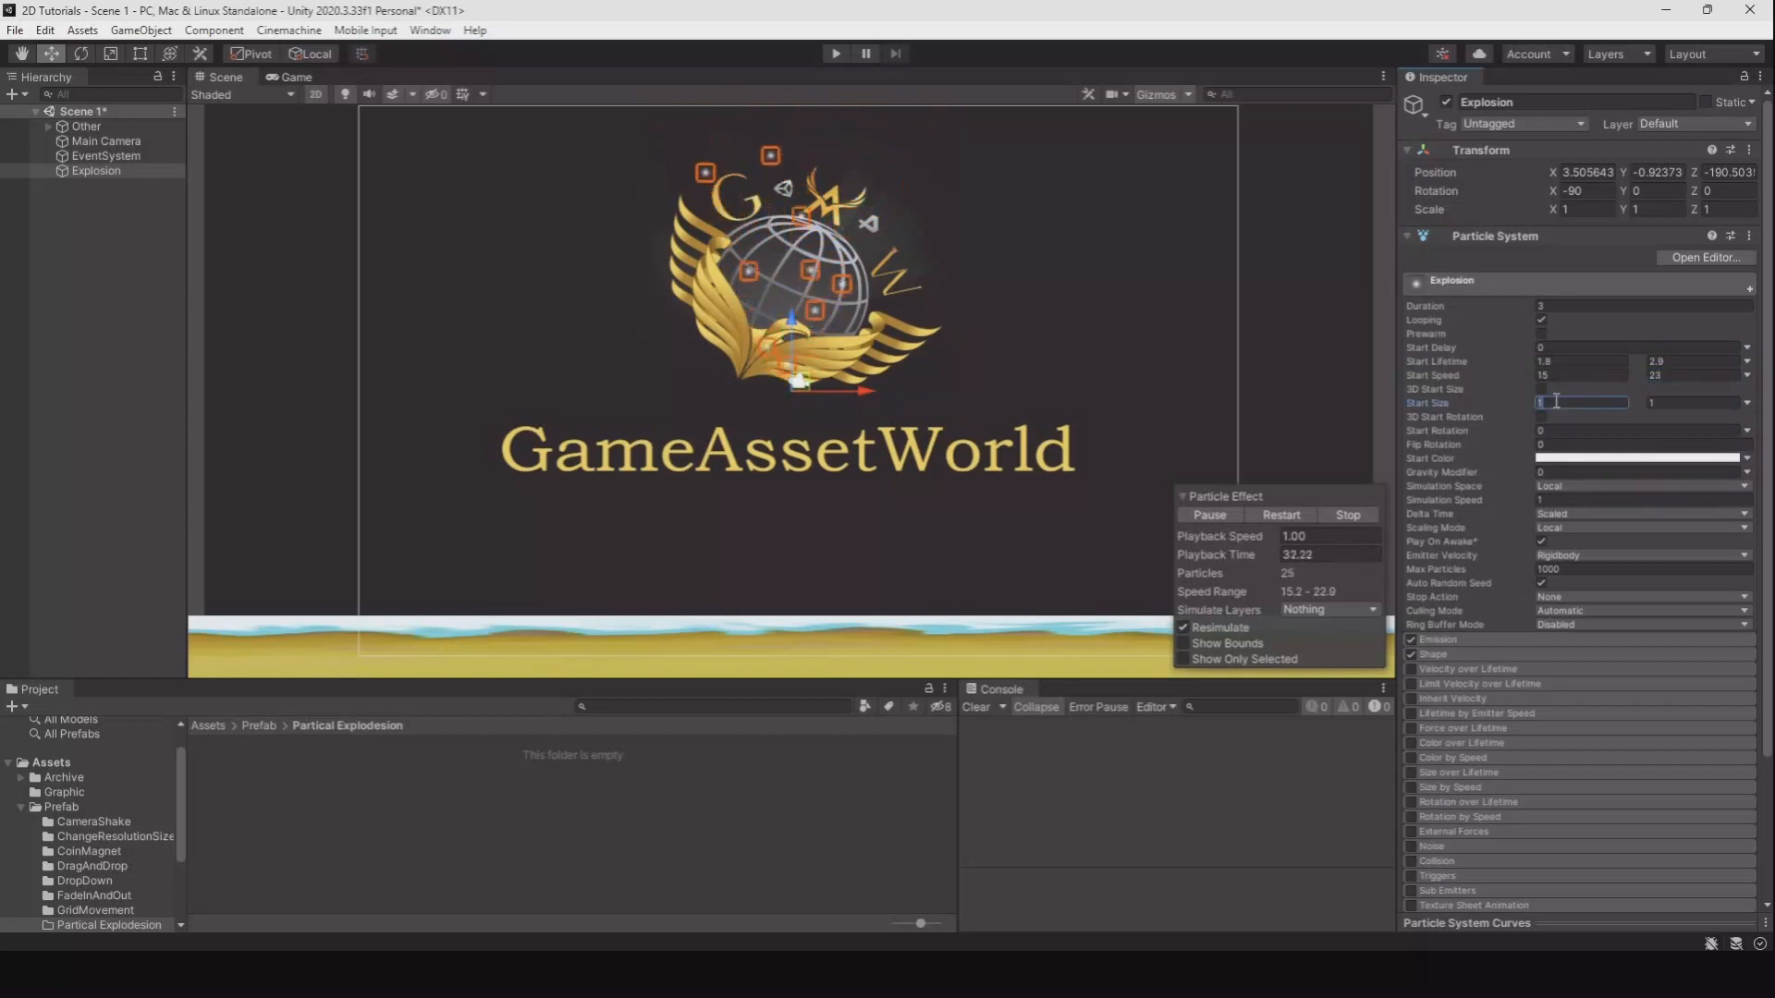
Step: Randomize Start Size between 0.04 and 0.4 and Start Rotation between 0 and 360
{"action": "type", "text": "0.04"}
{"action": "left_click", "coordinate": [1693, 402]}
{"action": "type", "text": "0.4"}
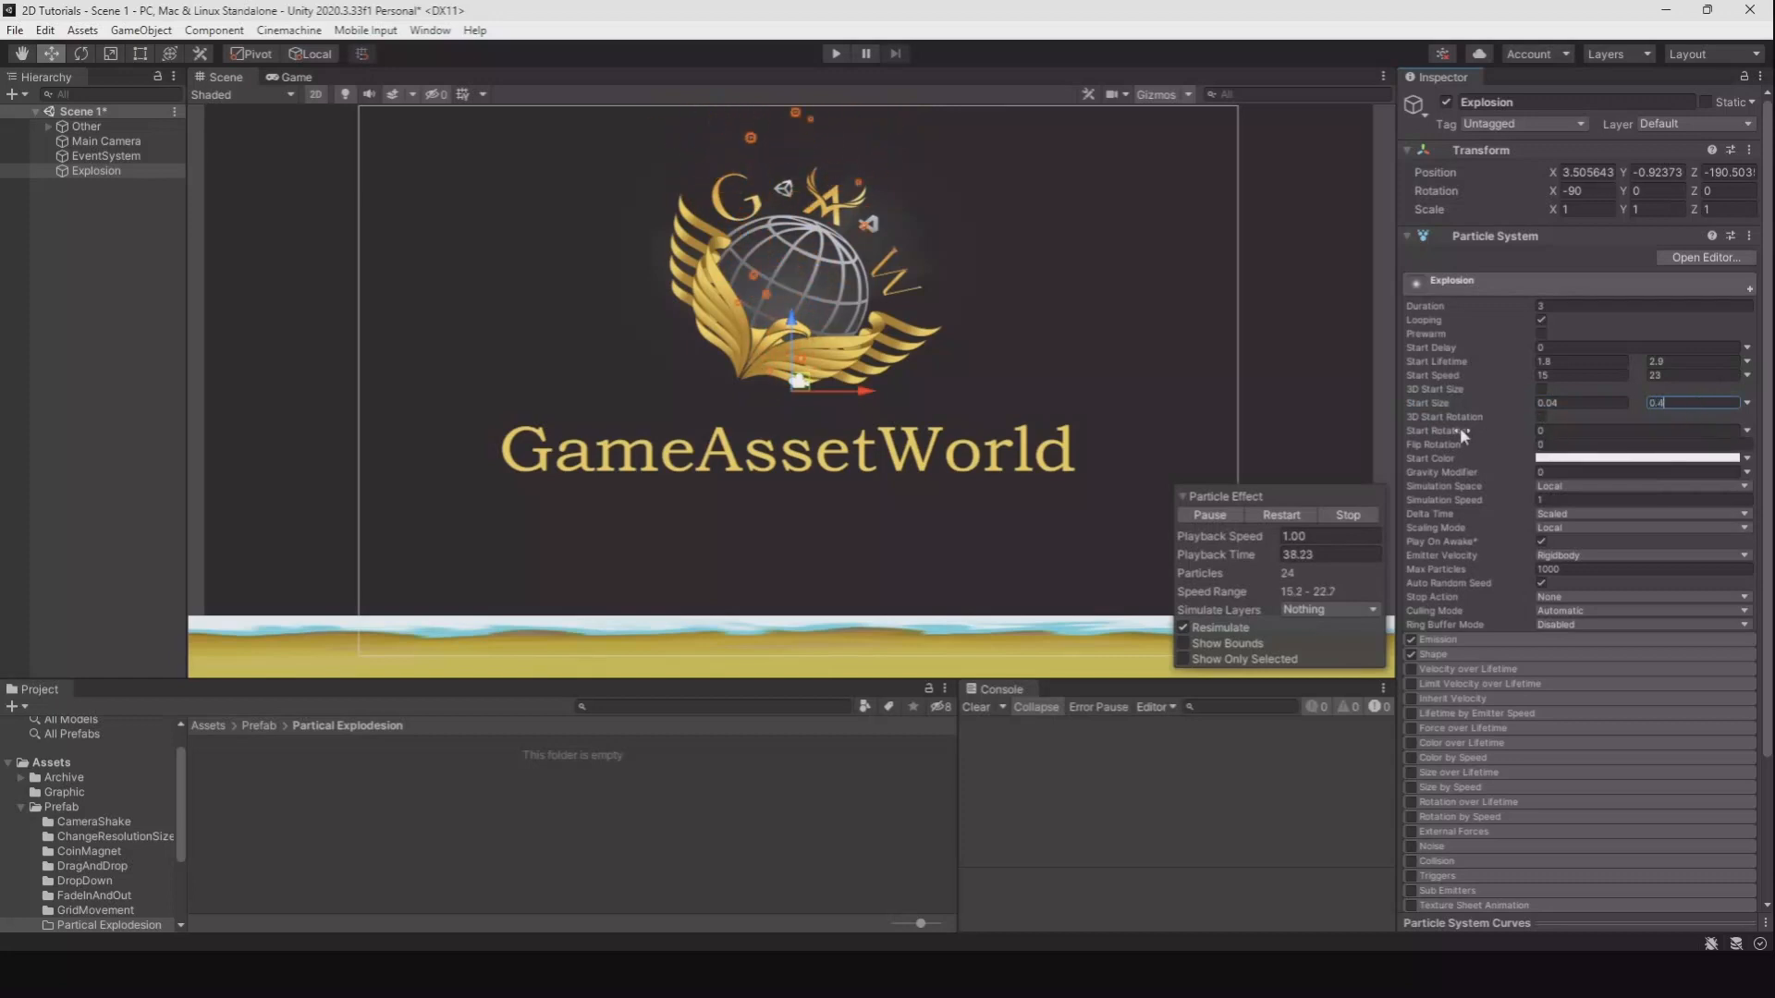
{"action": "left_click", "coordinate": [1745, 402]}
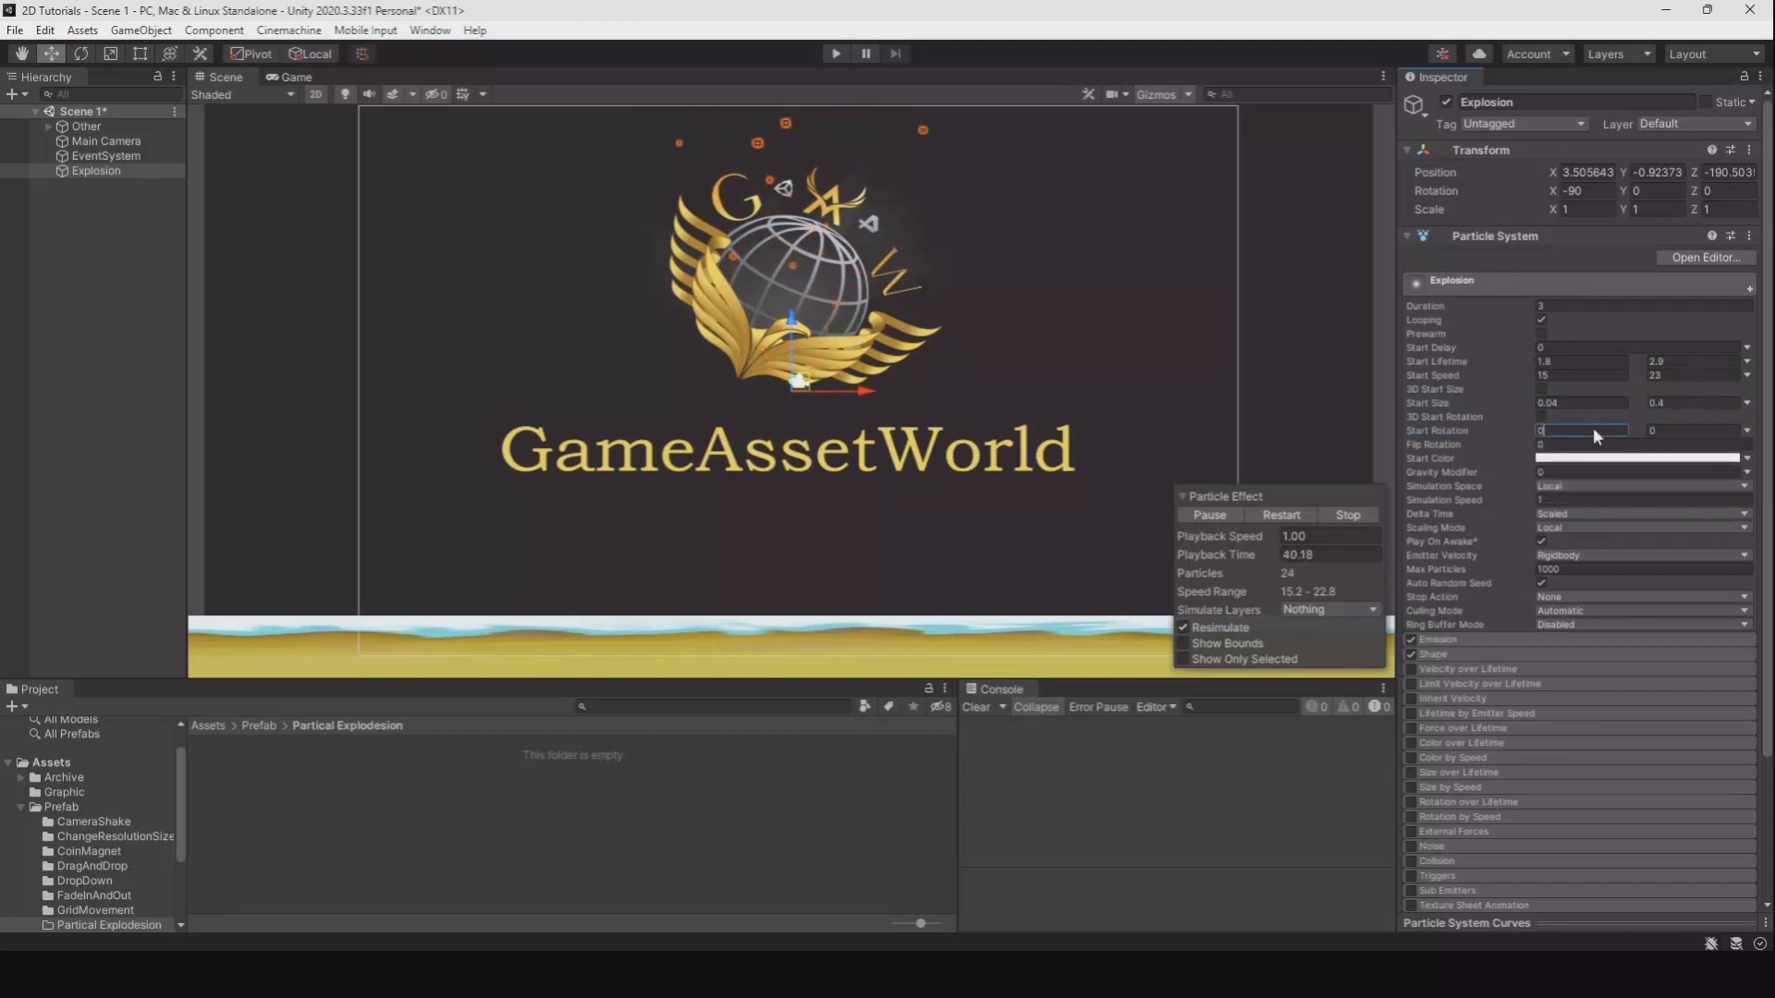
{"action": "left_click", "coordinate": [1543, 417]}
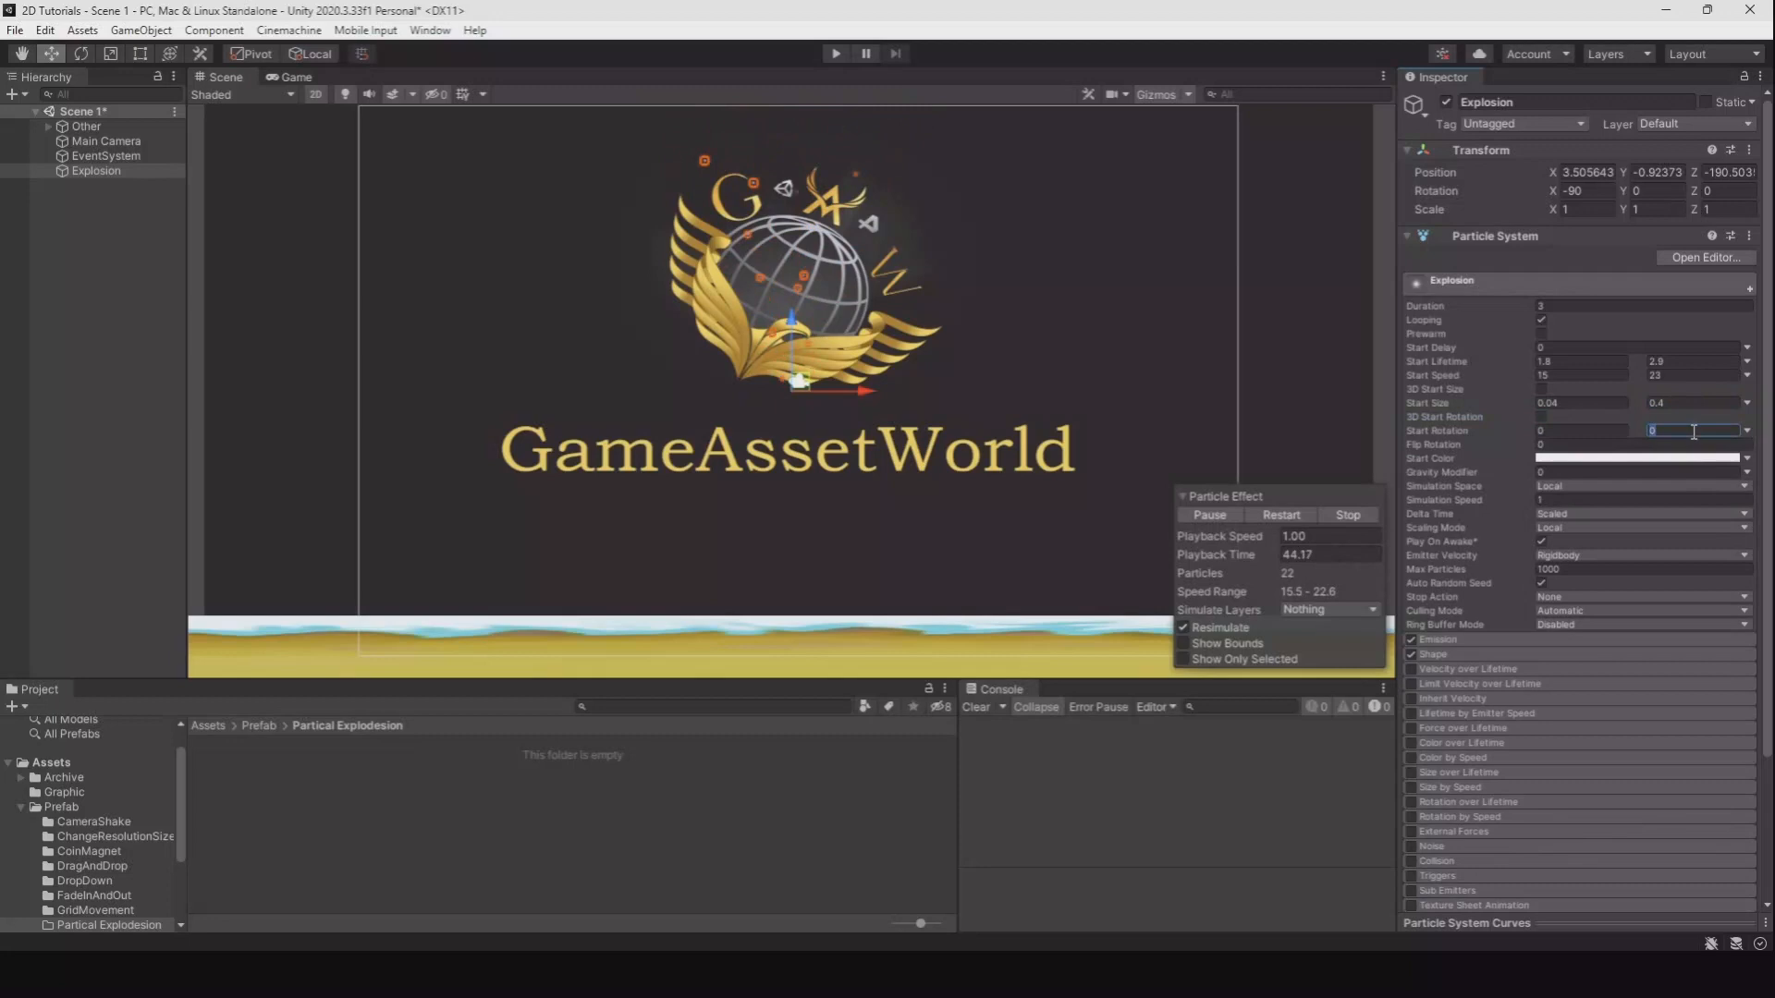
{"action": "type", "text": "360"}
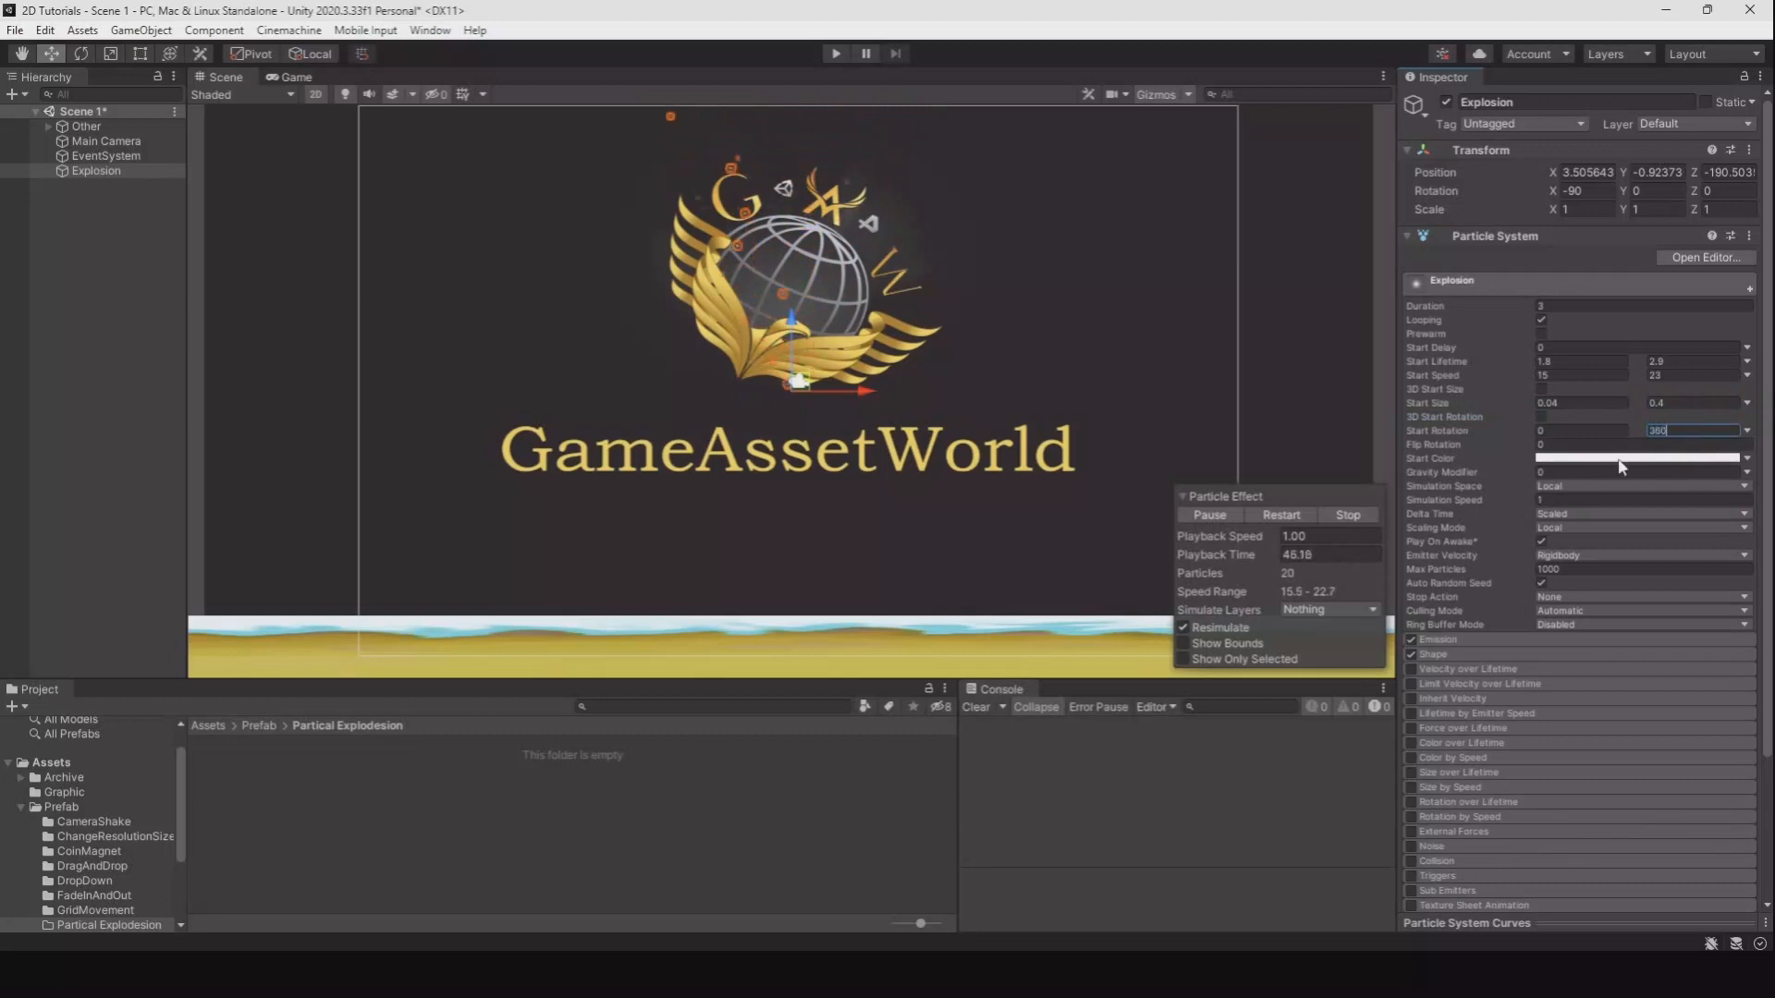
Step: Set Start Color to Random Between Two Colors with green, and zero Emission Rate over Time
{"action": "left_click", "coordinate": [1744, 457]}
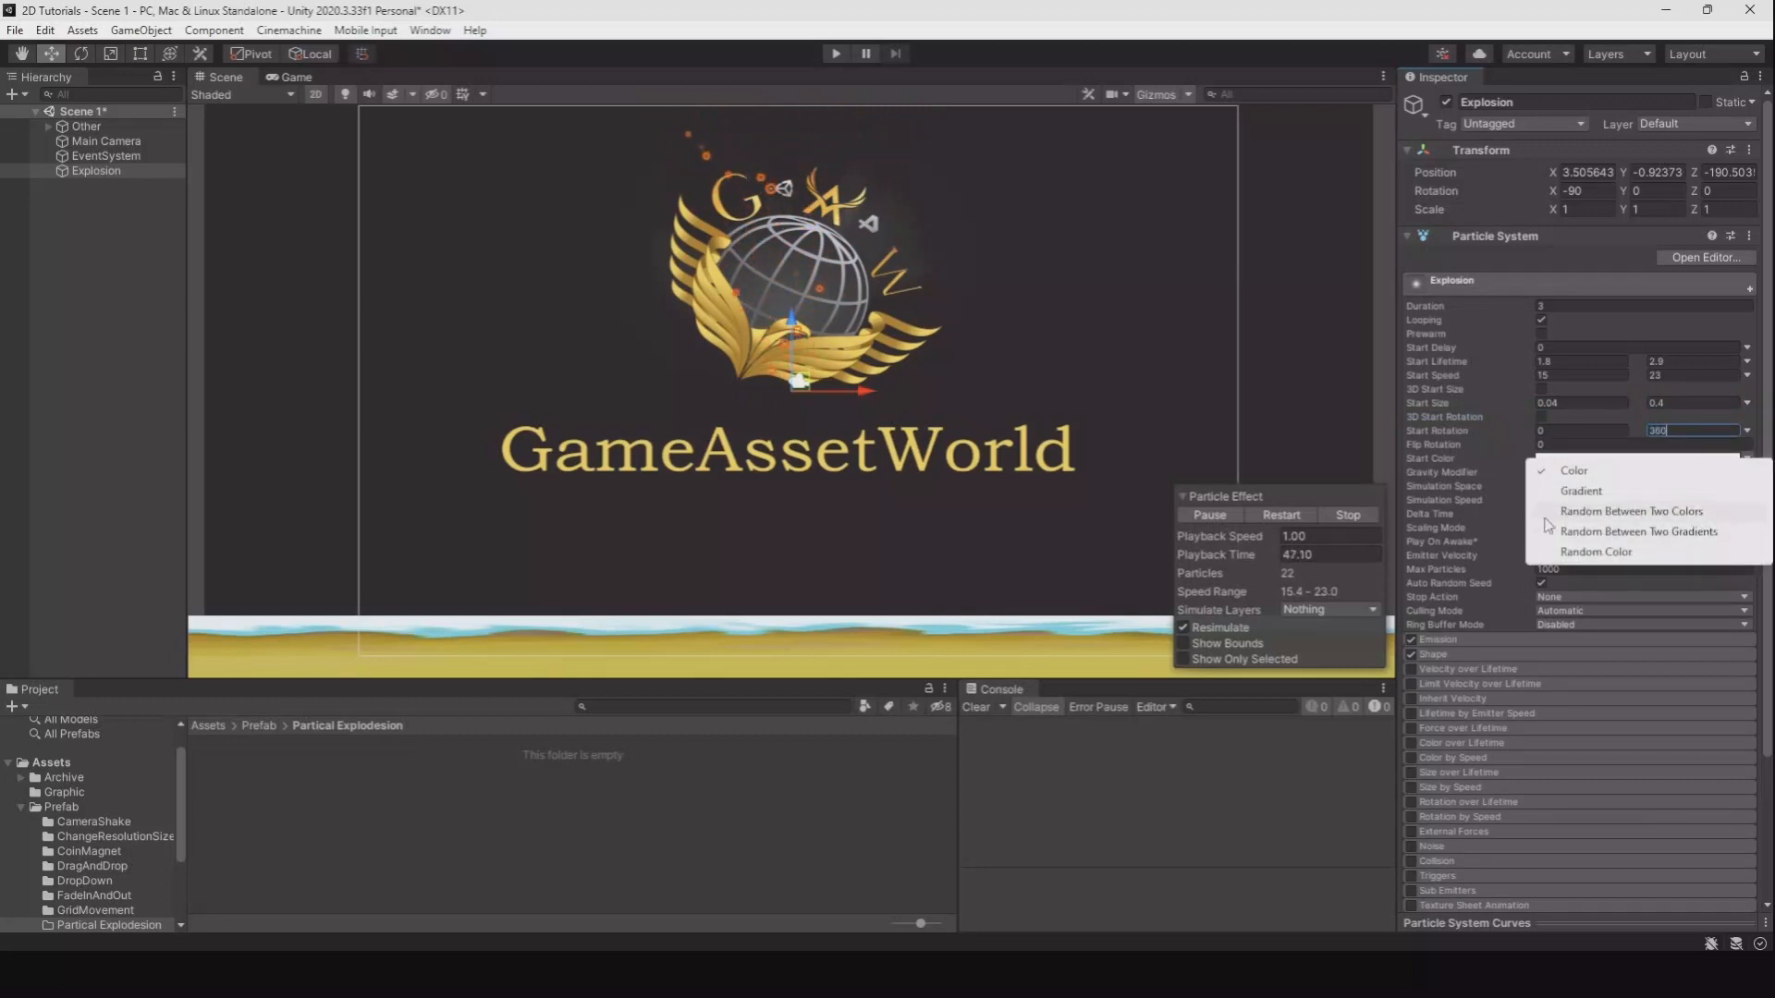
{"action": "left_click", "coordinate": [1573, 470]}
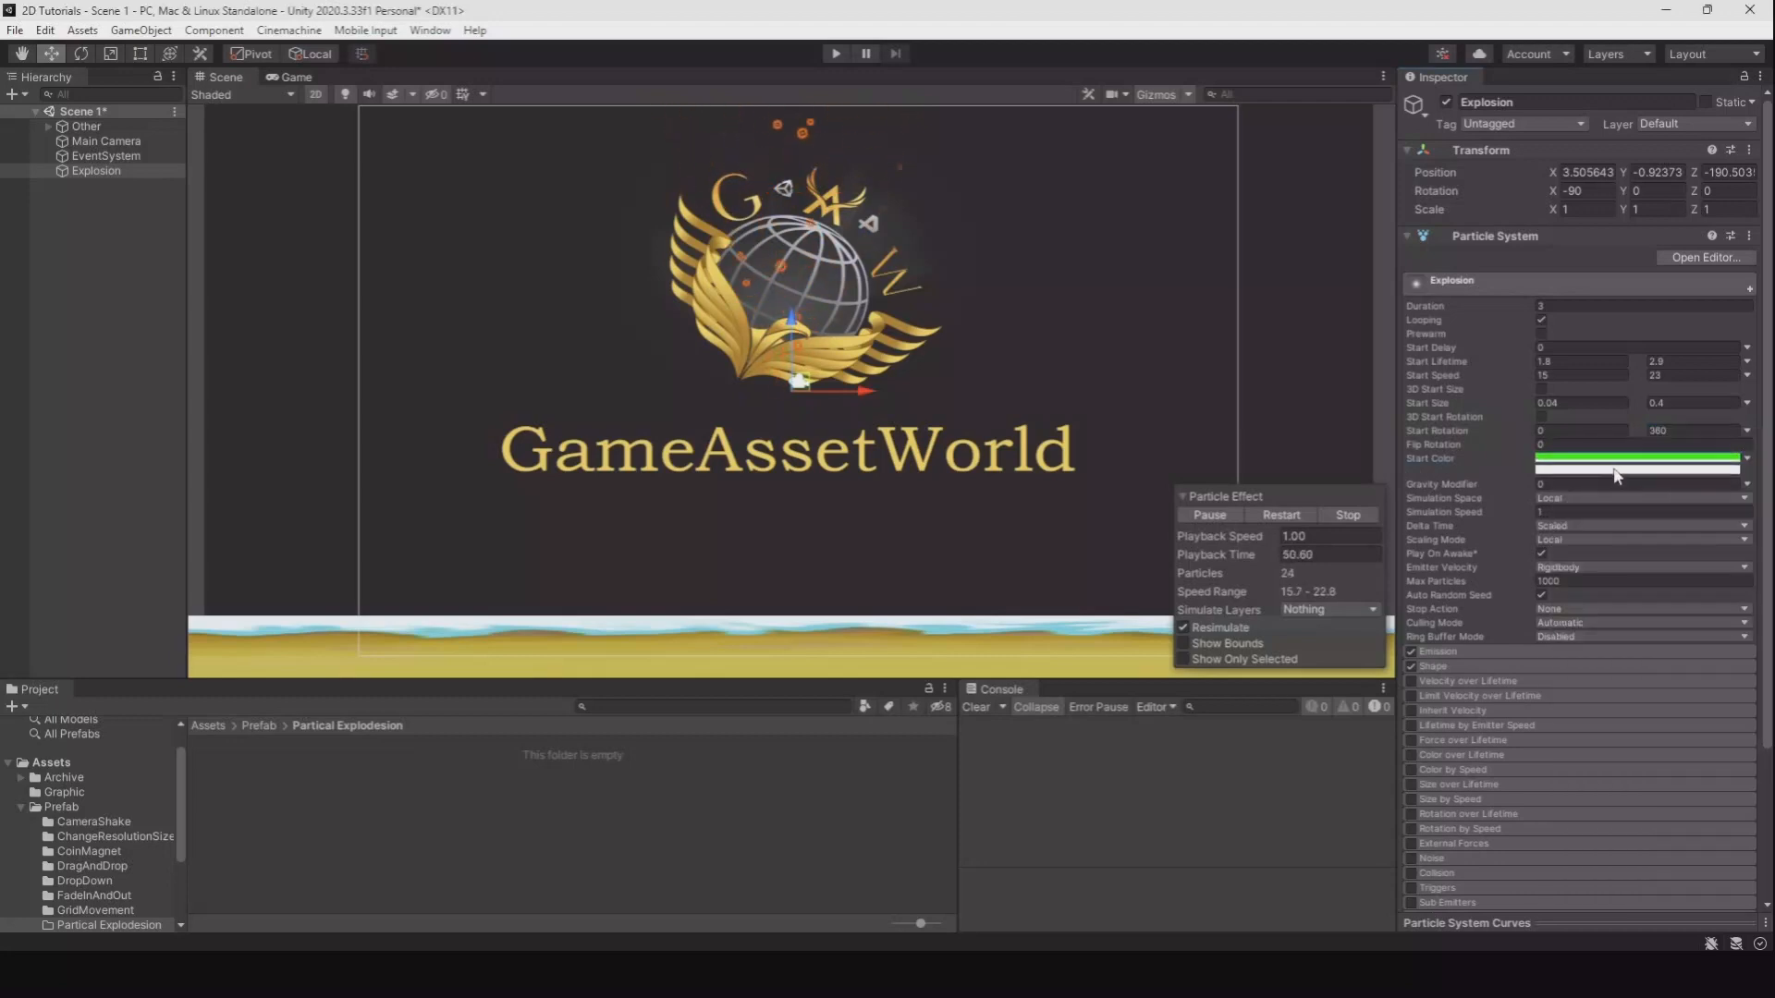
{"action": "left_click", "coordinate": [1635, 458]}
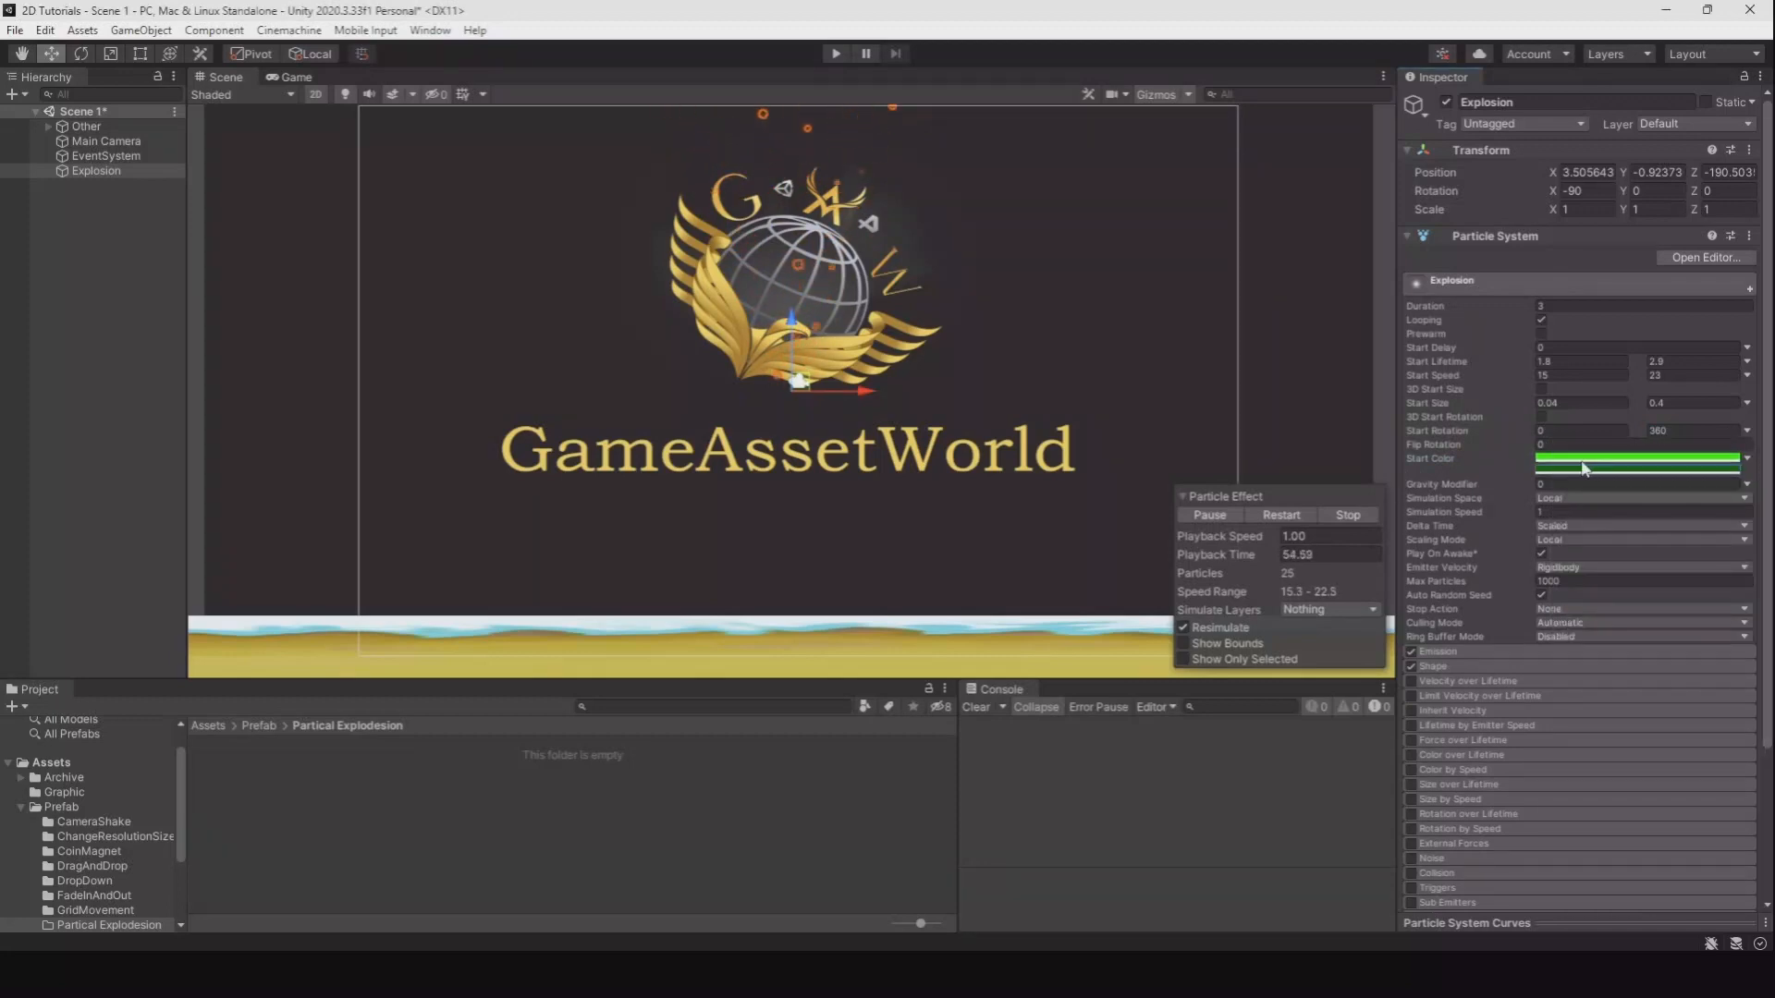
{"action": "left_click", "coordinate": [1434, 651]}
{"action": "type", "text": "0"}
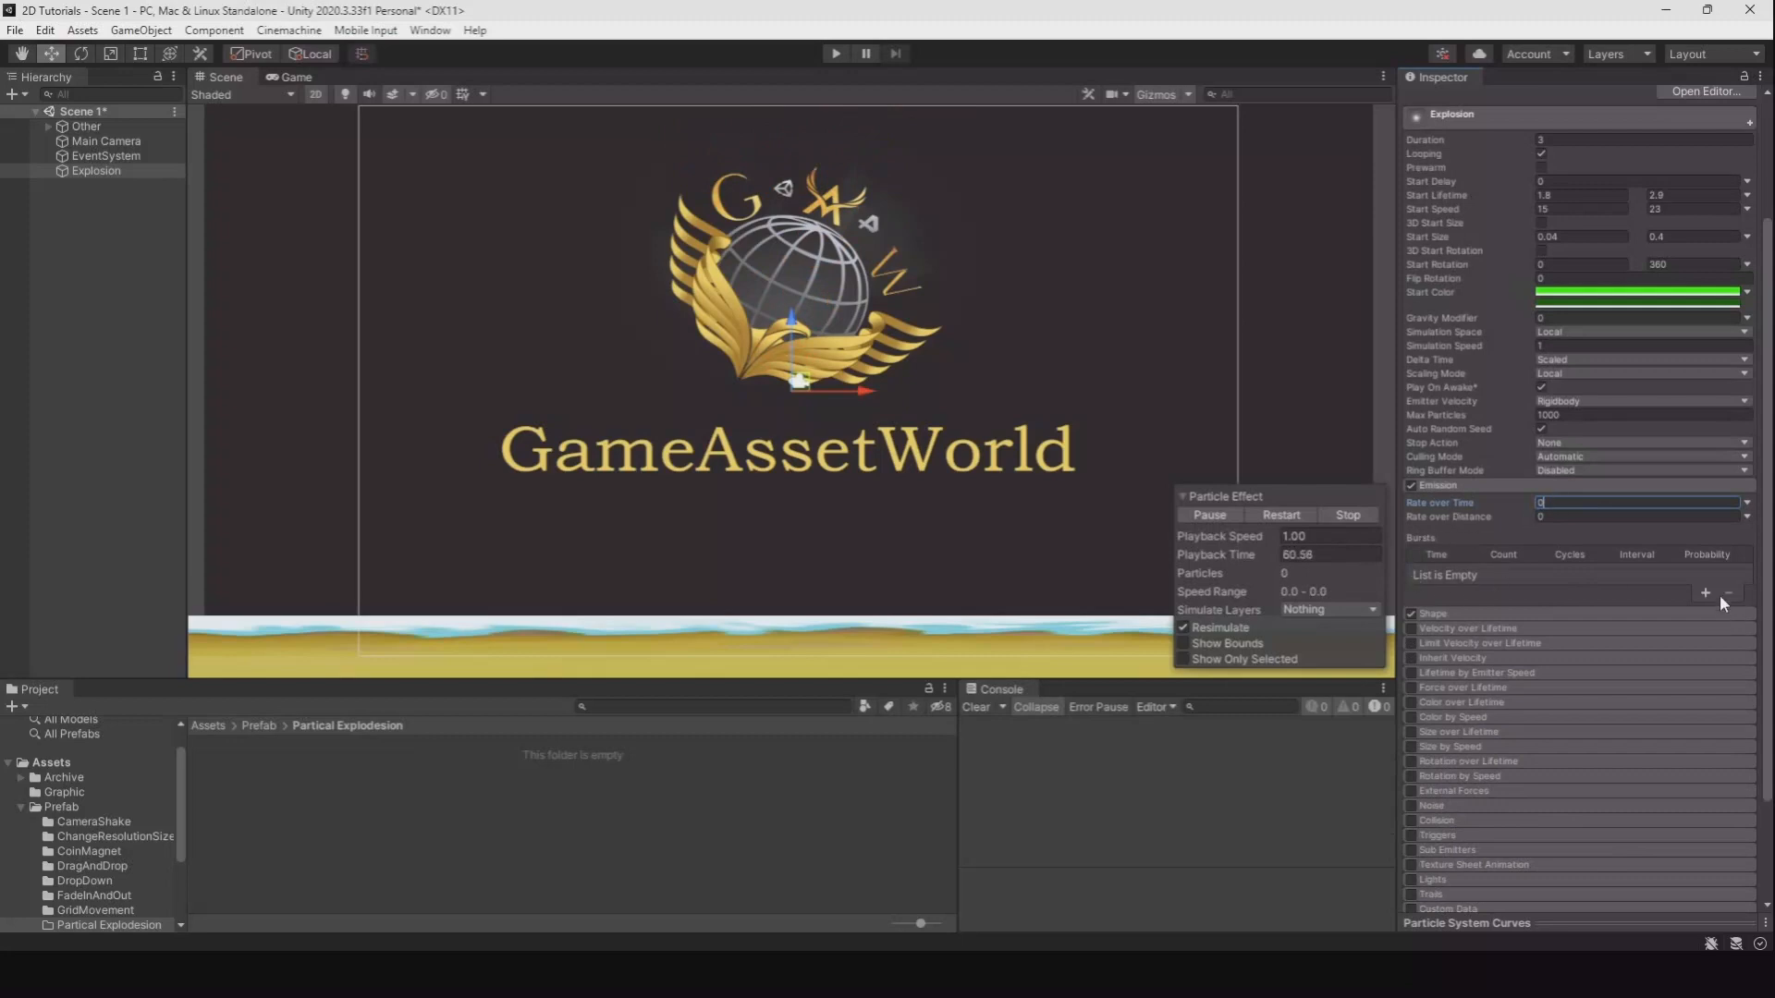
Step: Add a 240-count burst under Emission and set the Shape to Sphere
{"action": "left_click", "coordinate": [1708, 591]}
{"action": "type", "text": "240"}
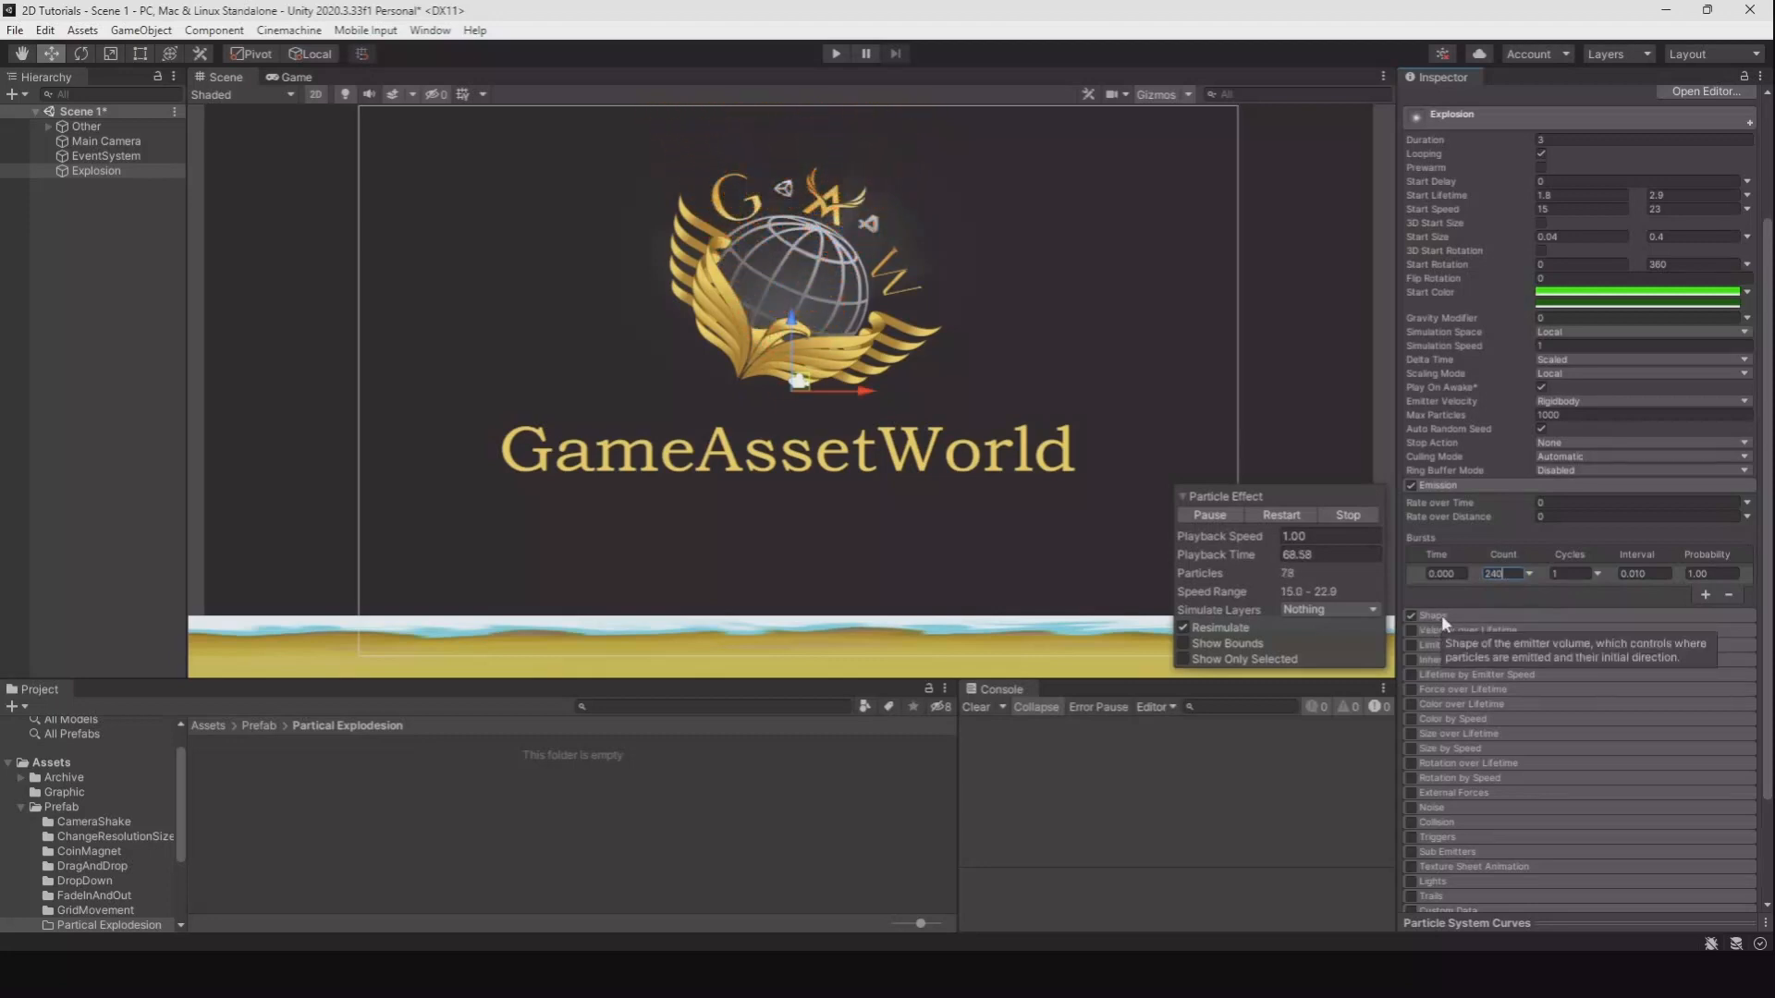
{"action": "left_click", "coordinate": [1642, 466]}
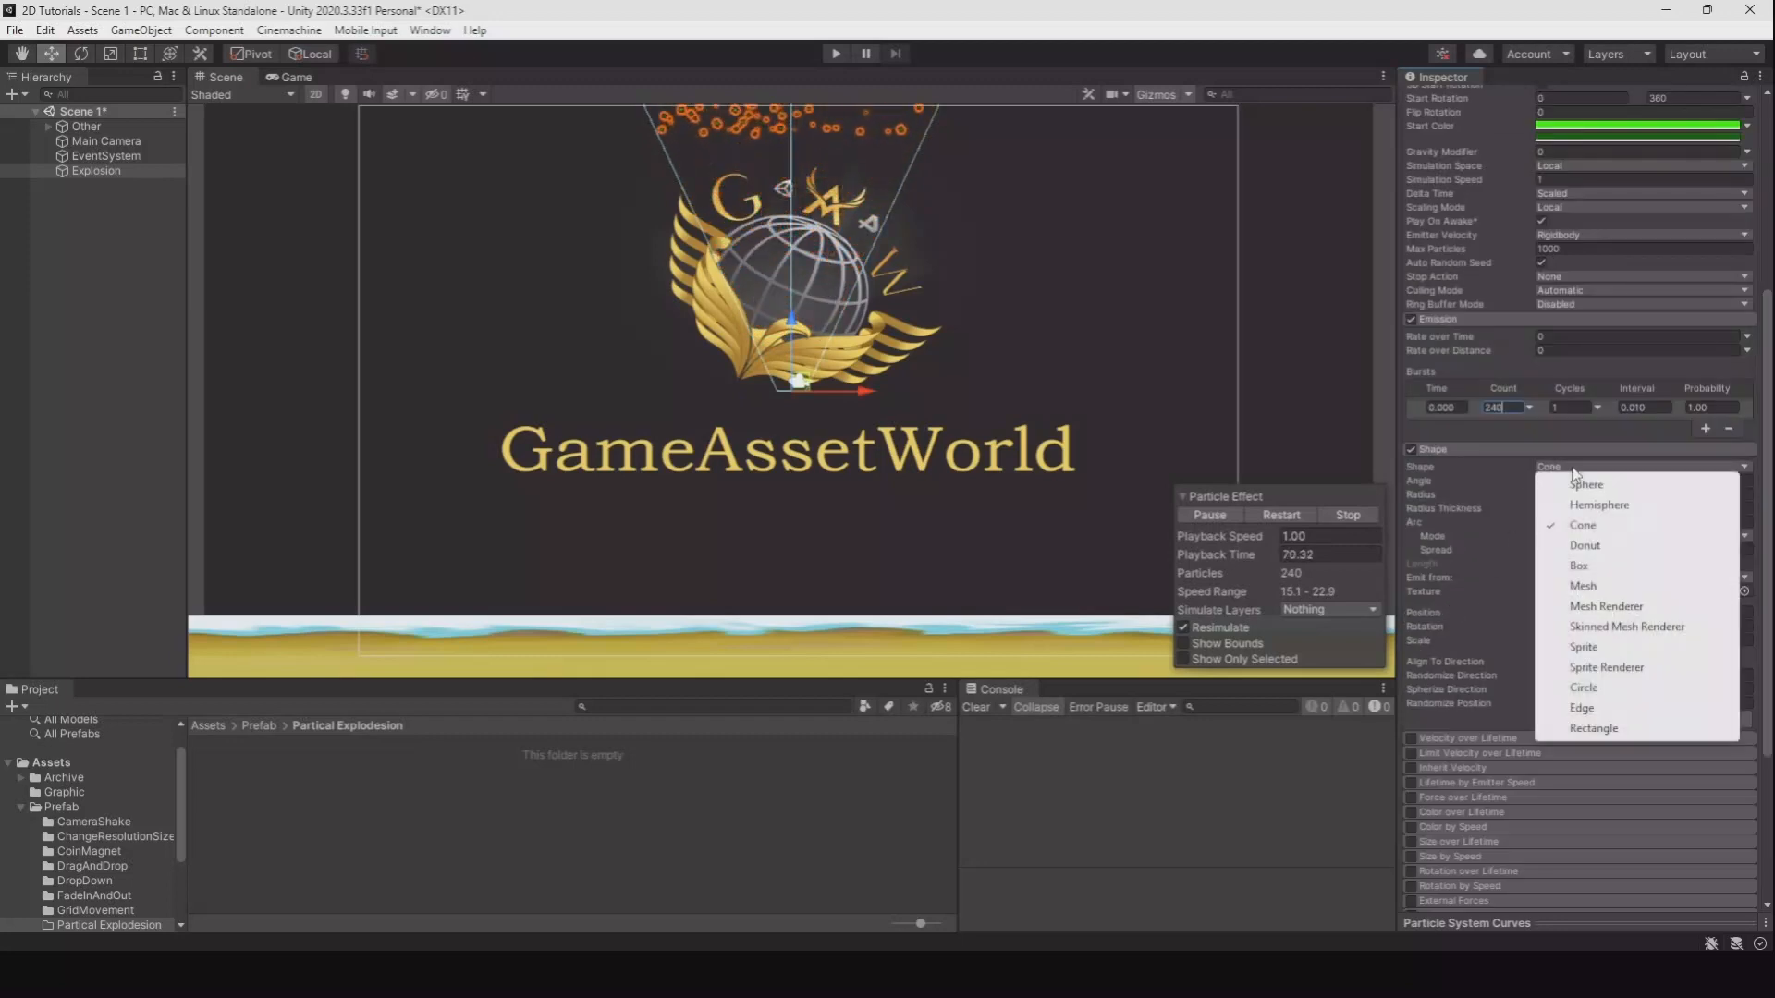
{"action": "left_click", "coordinate": [1586, 484]}
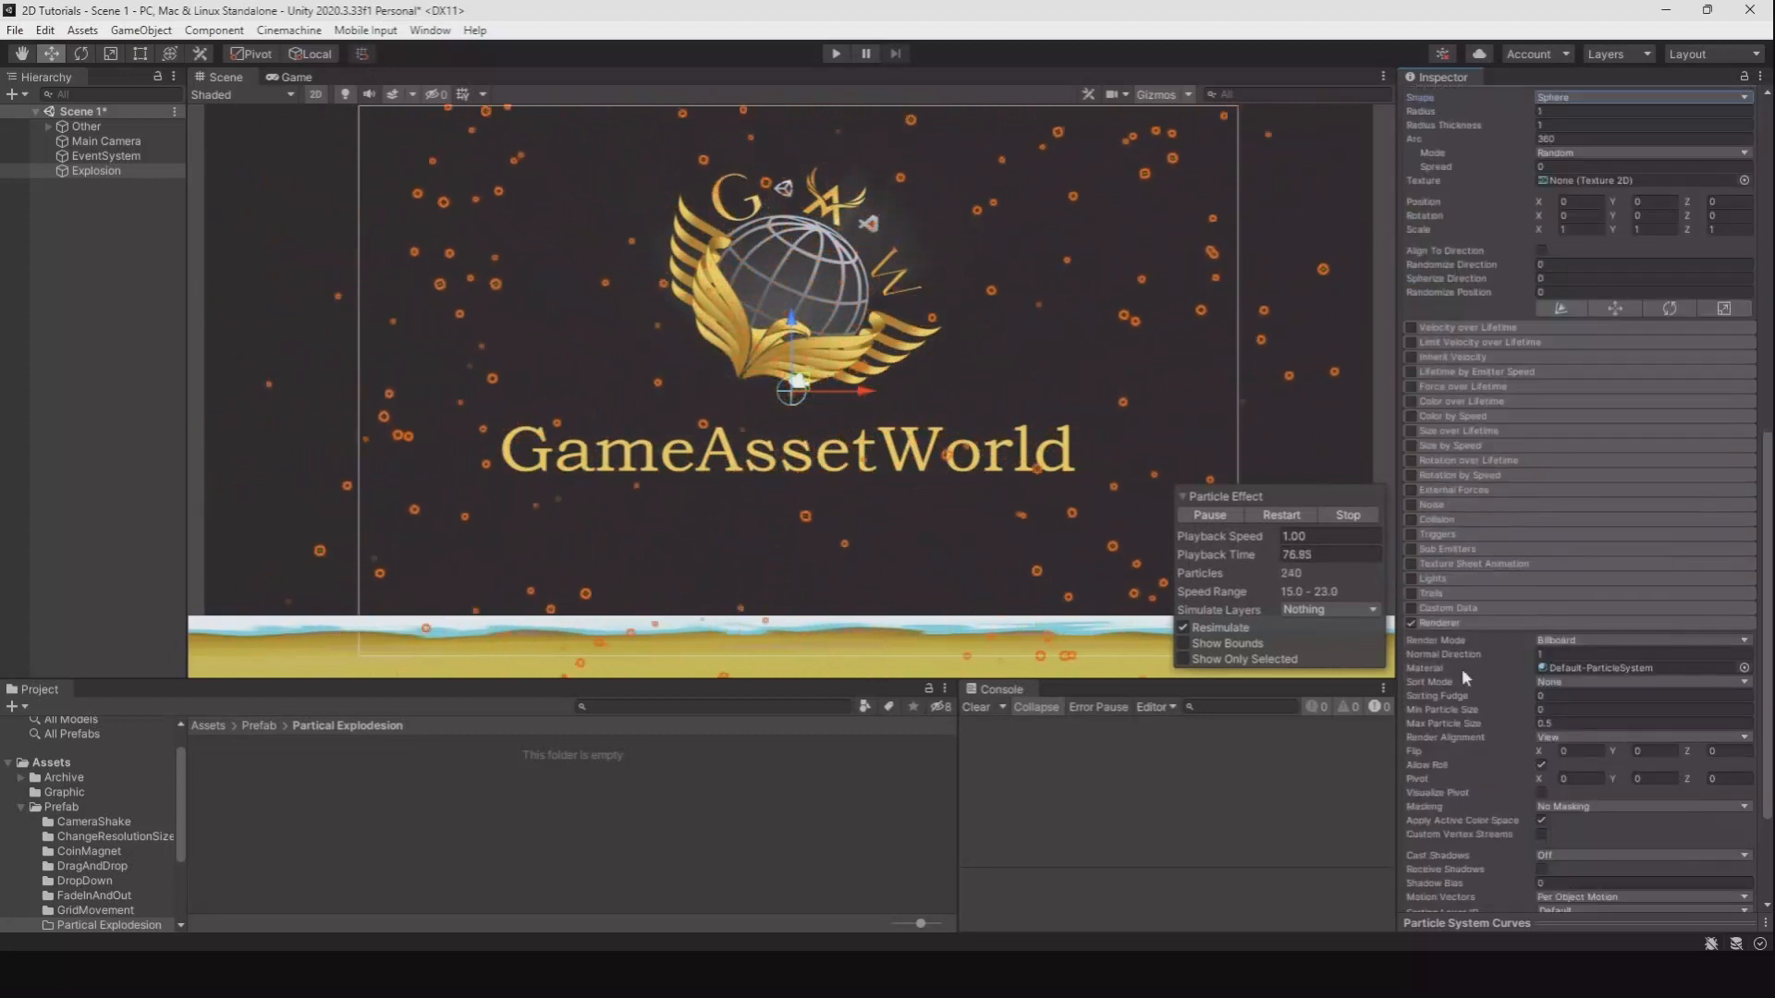
Step: Turn off Looping, preview the single burst, and enable Color over Lifetime
{"action": "left_click", "coordinate": [1745, 666]}
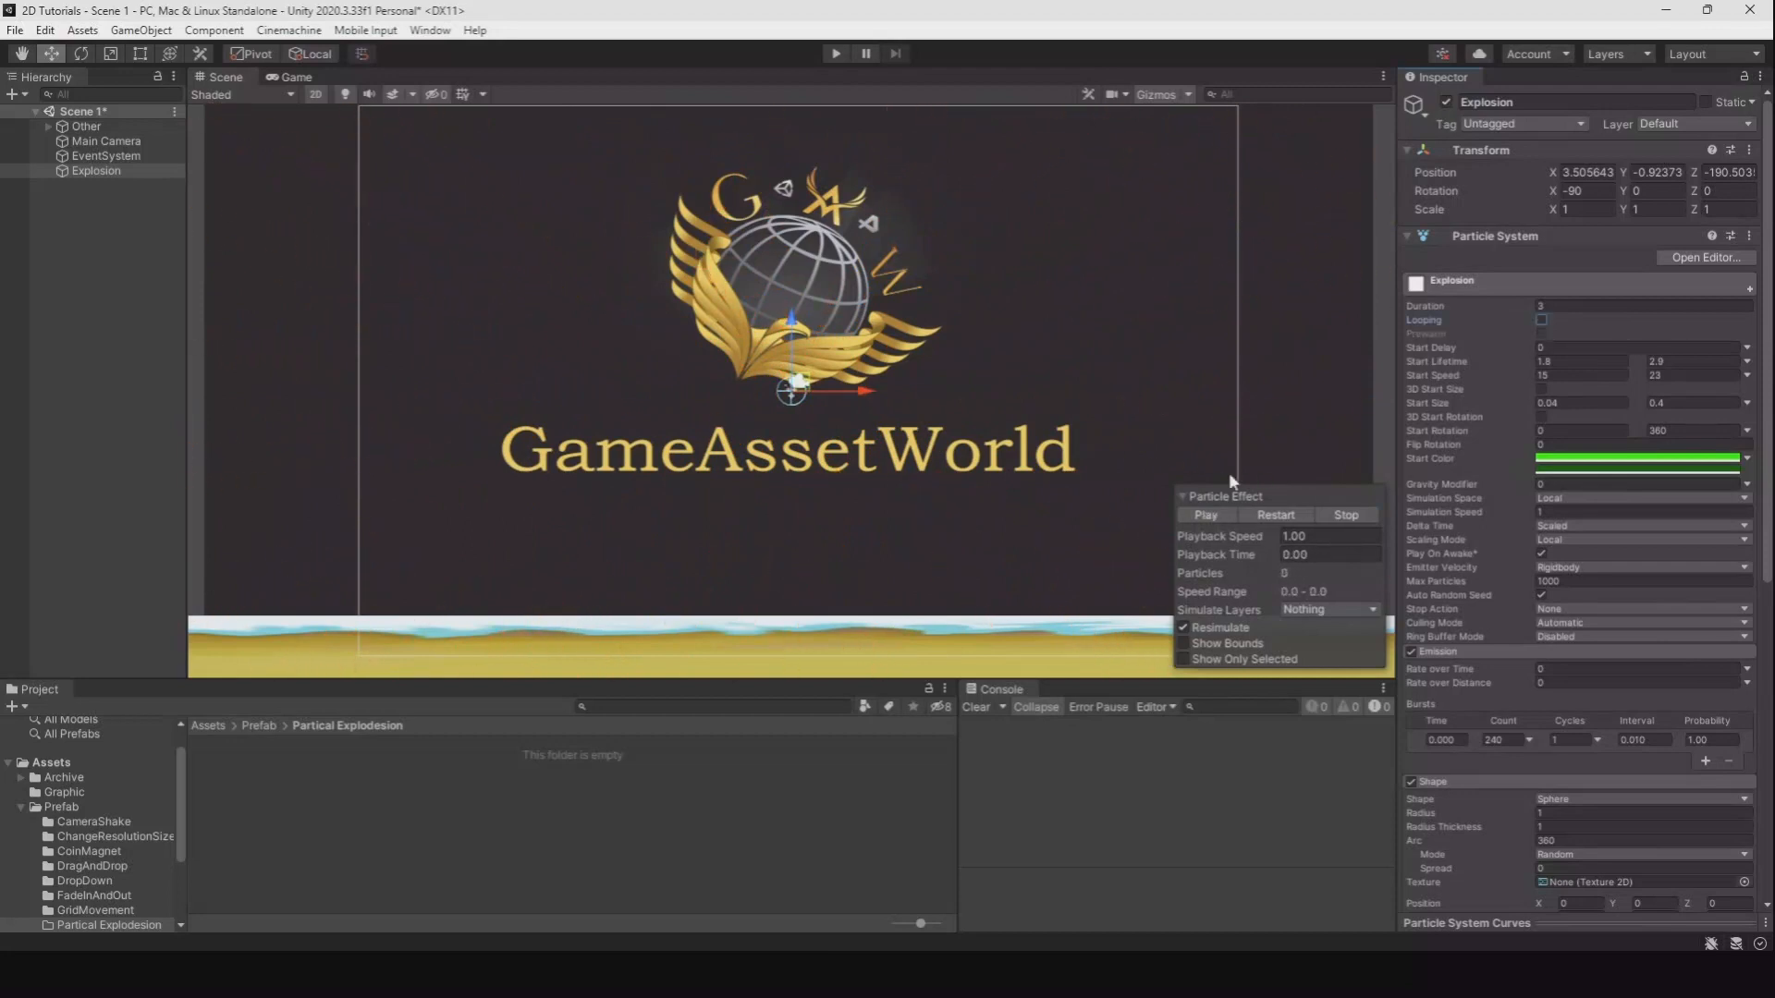
{"action": "mouse_move", "coordinate": [1153, 533]}
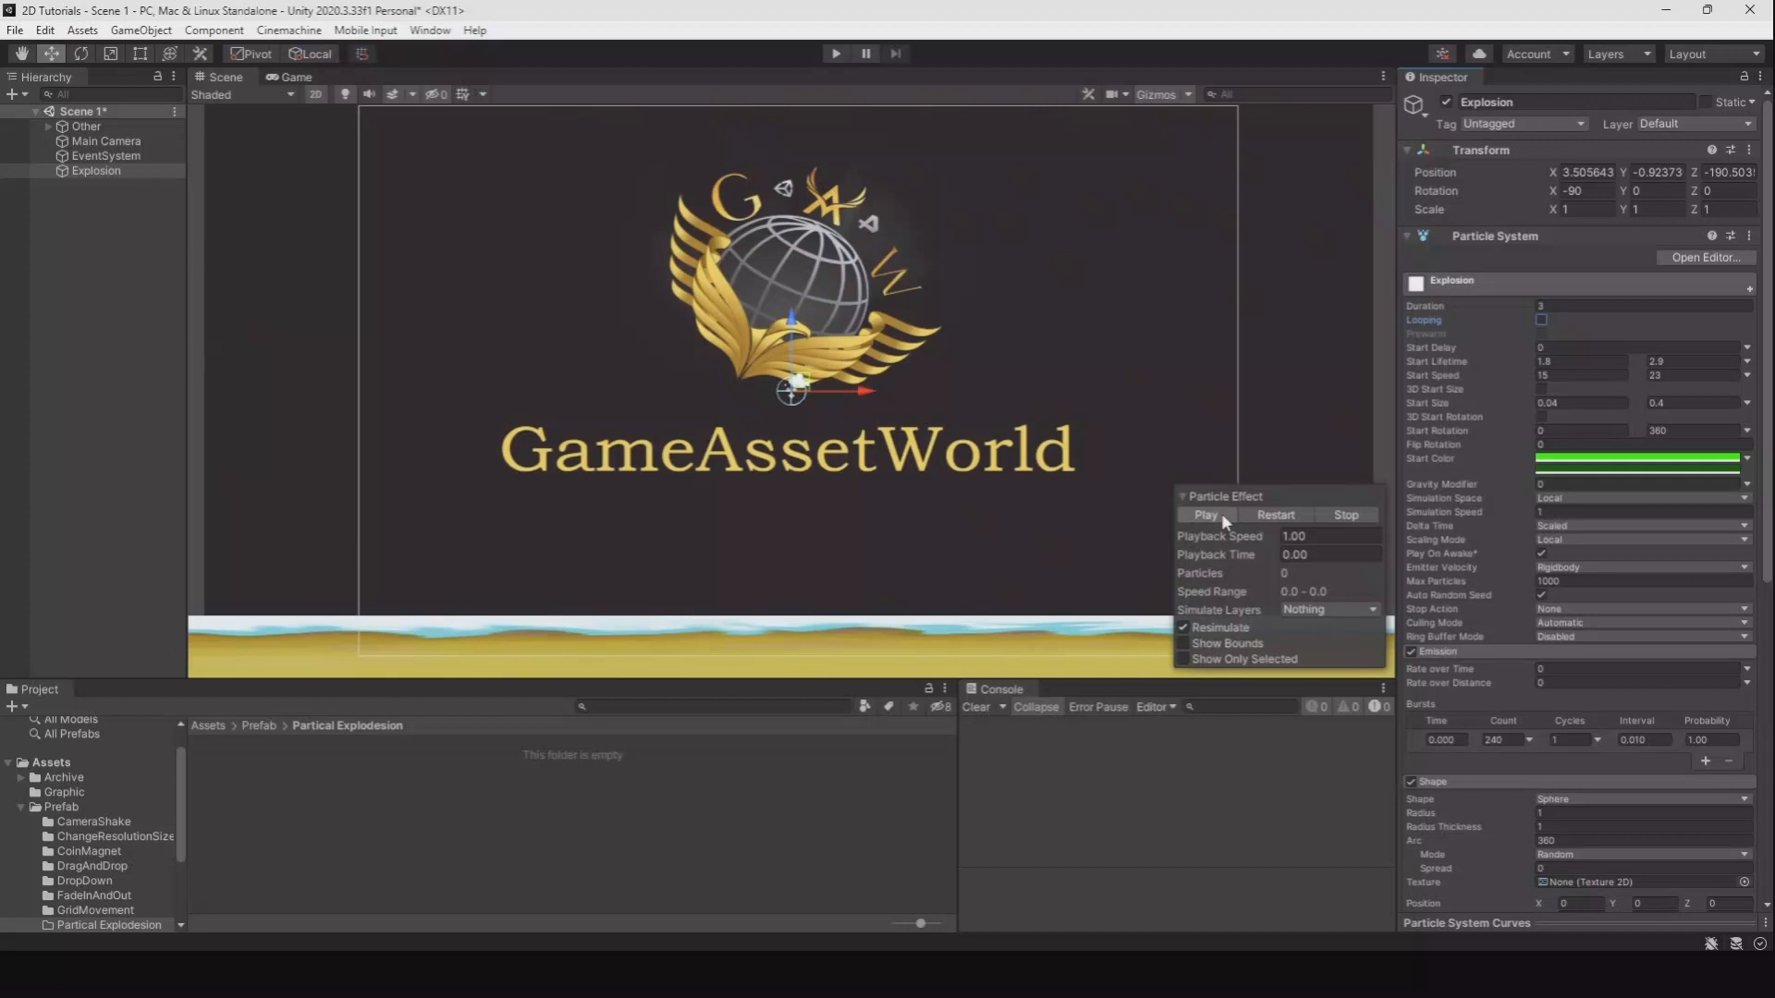
{"action": "left_click", "coordinate": [1204, 515]}
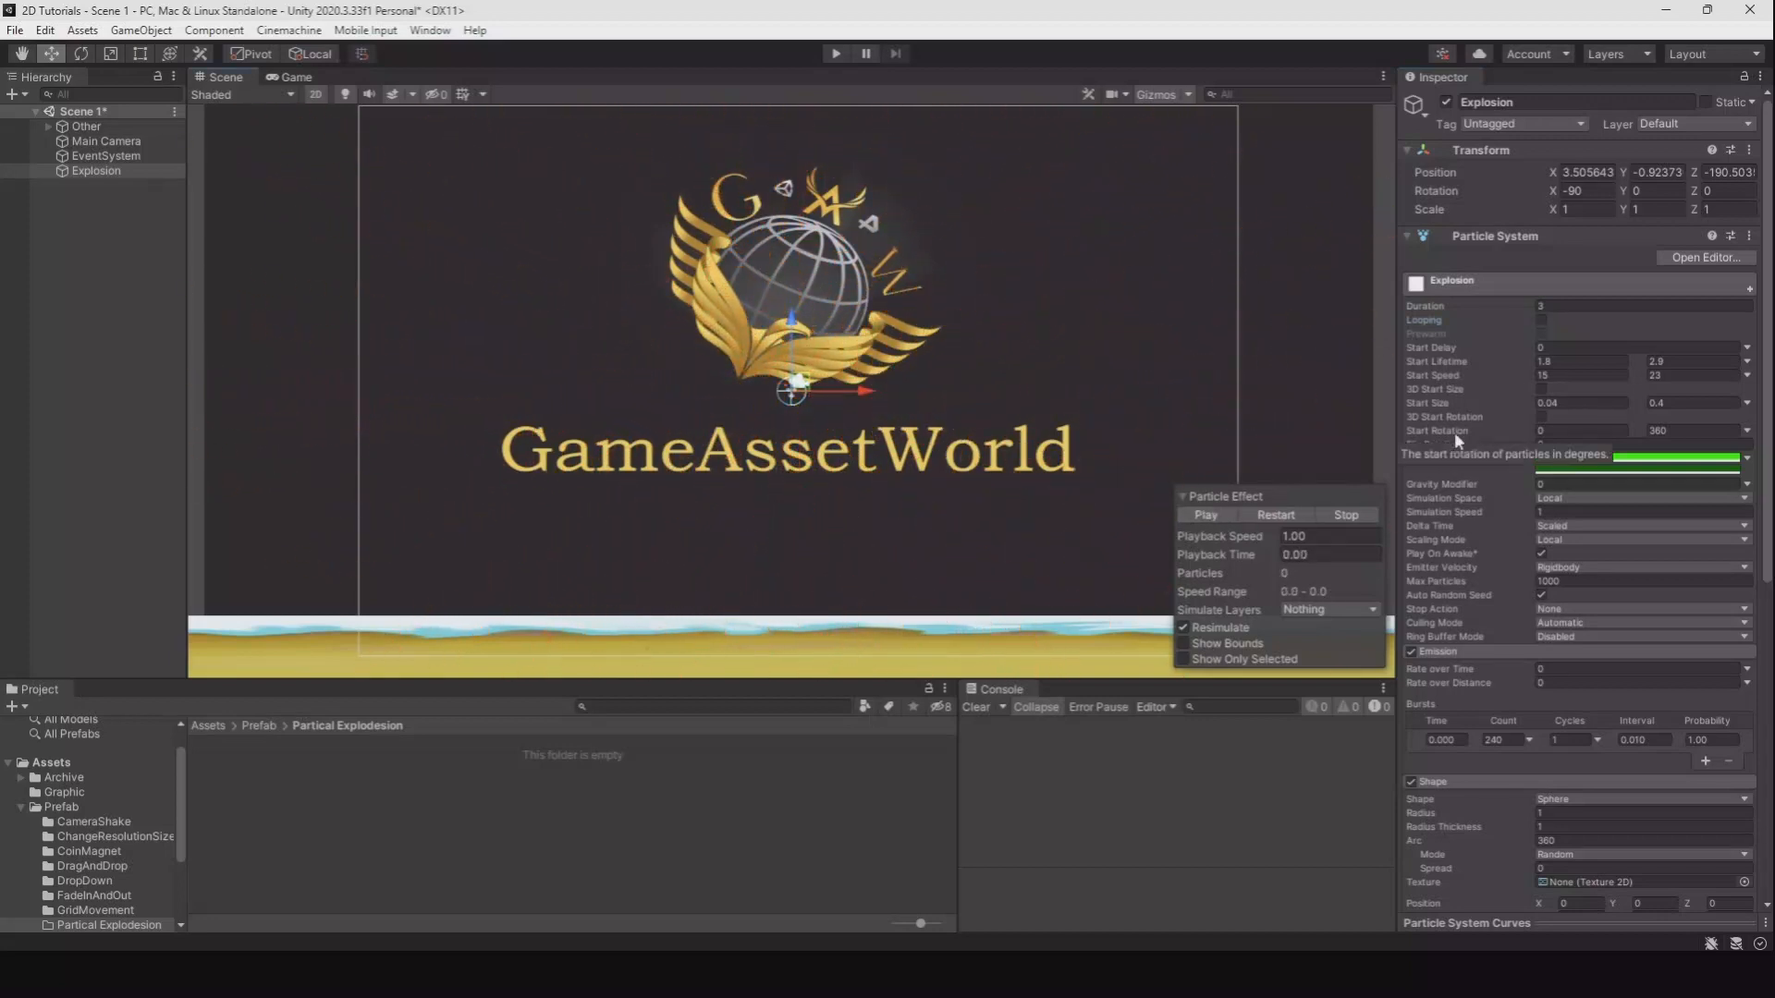
{"action": "scroll", "scroll_direction": "down", "scroll_amount": 3}
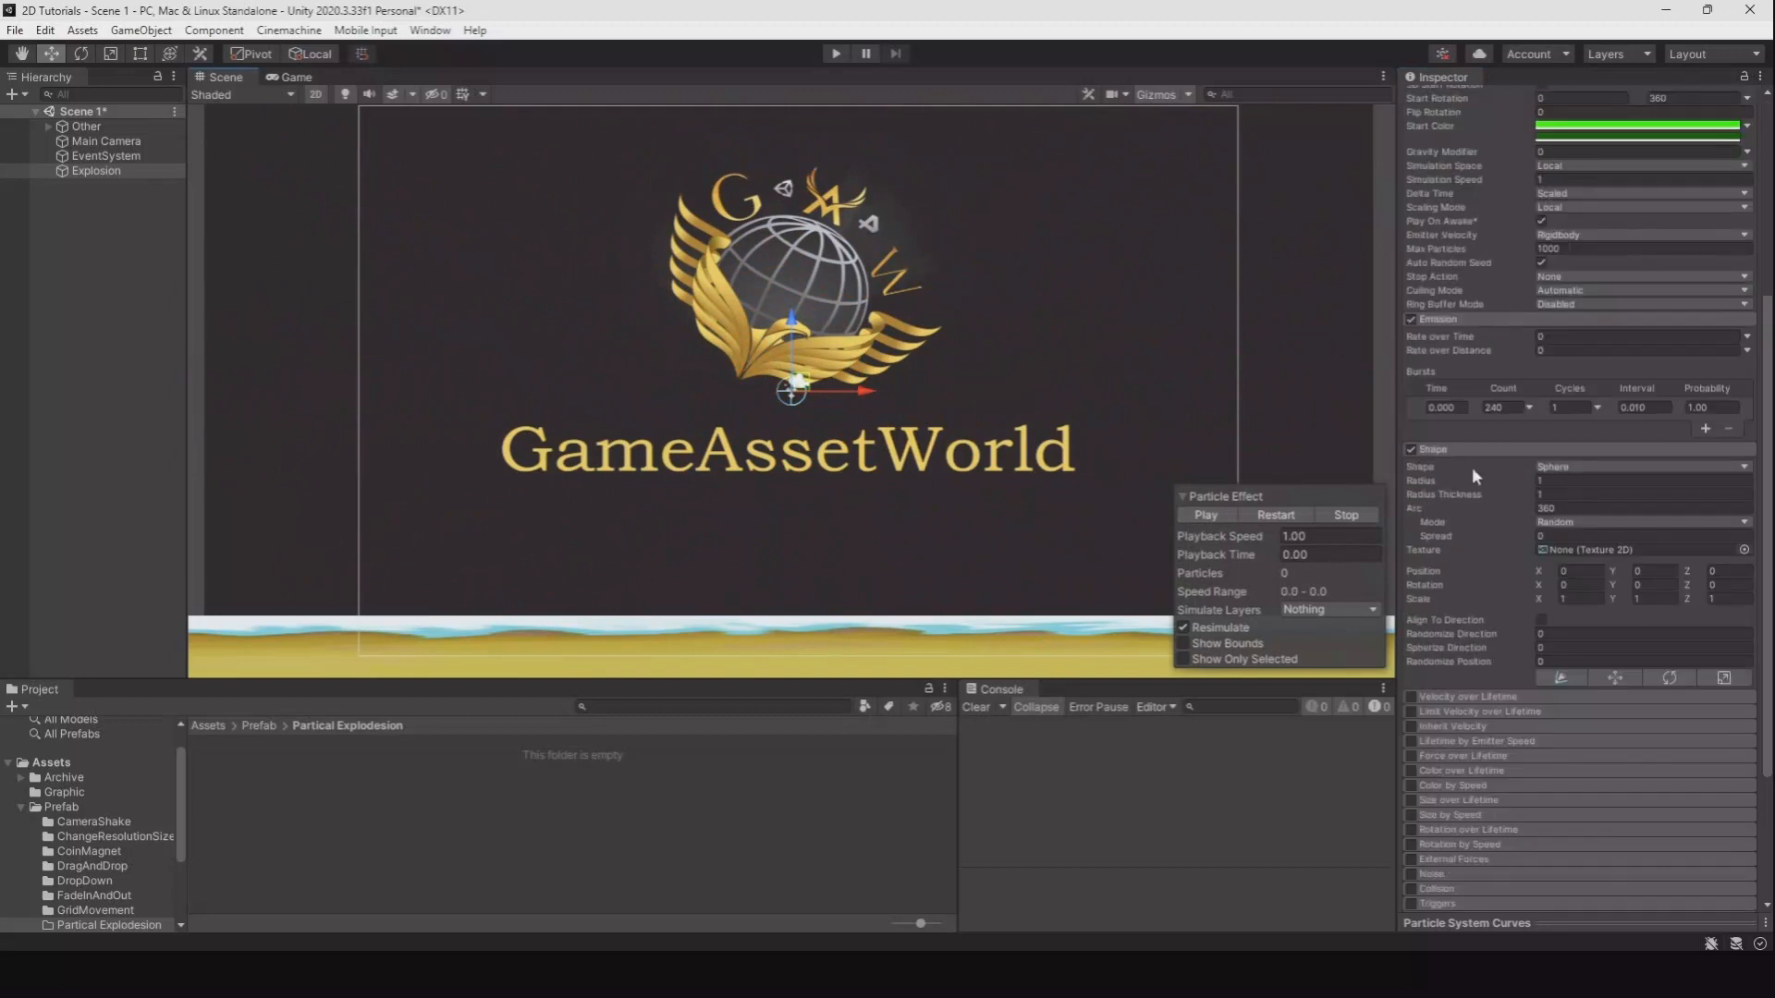
{"action": "left_click", "coordinate": [1411, 771]}
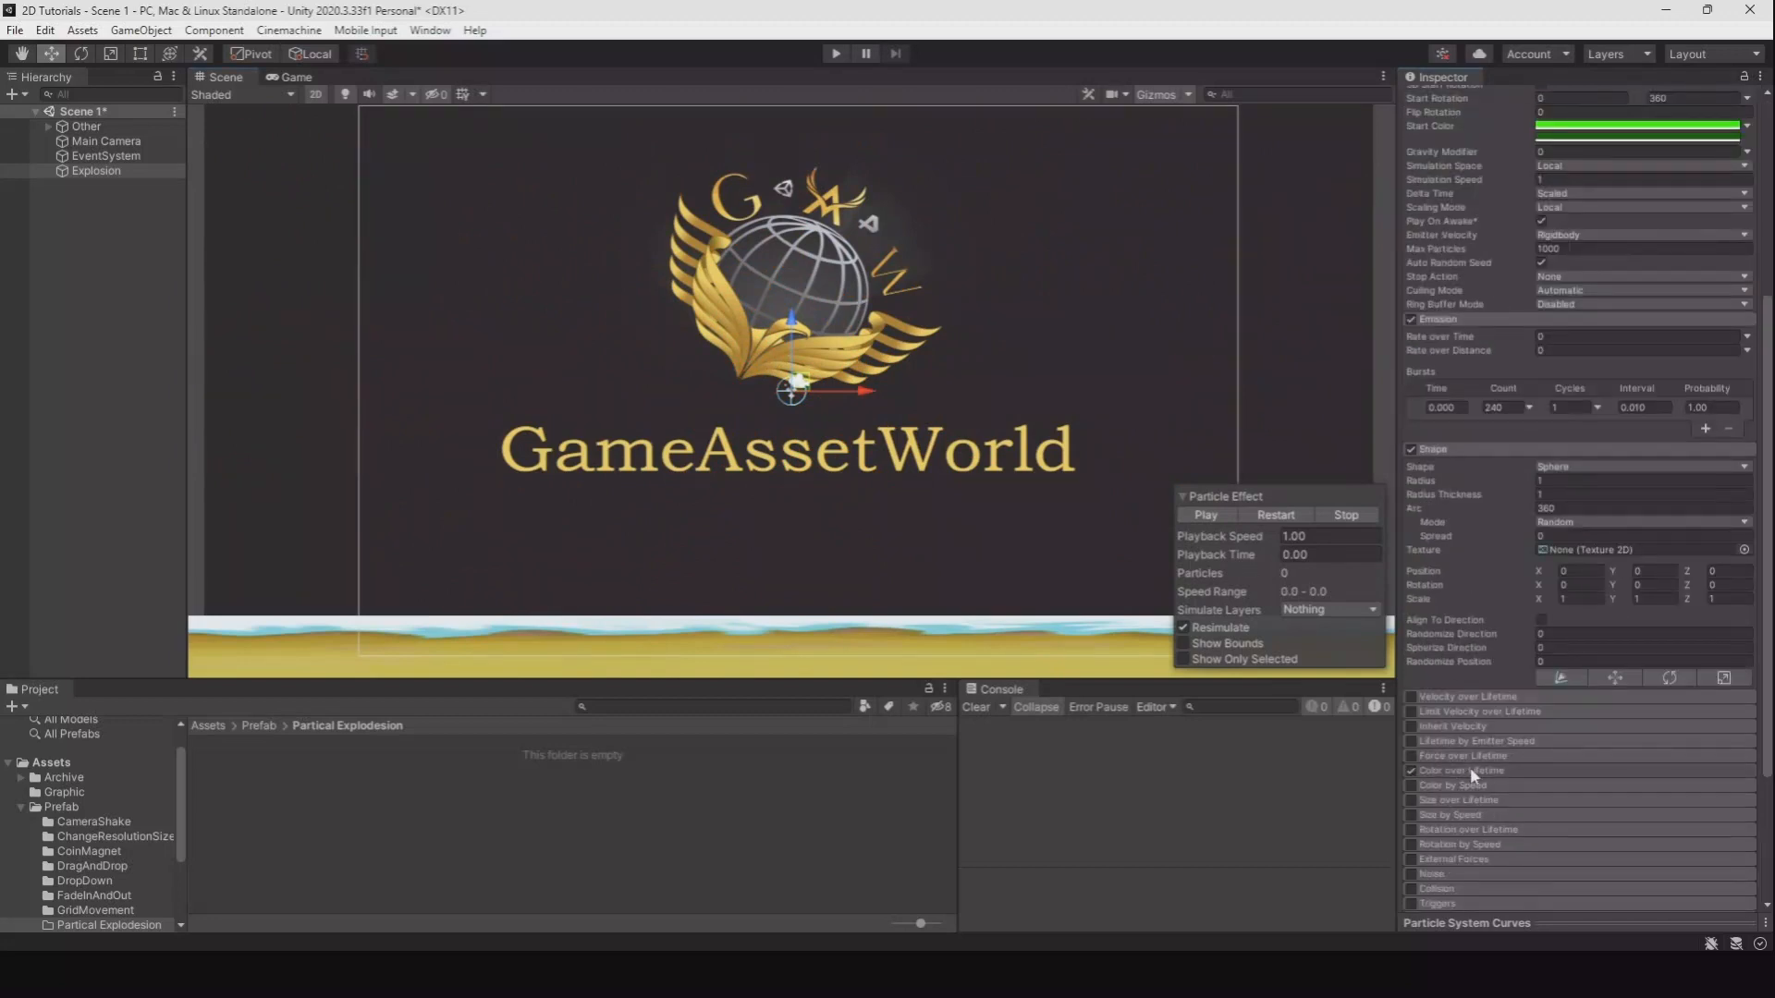
Step: Fade the Color over Lifetime gradient's end alpha to 0, then play, restart and stop the preview
{"action": "left_click", "coordinate": [1642, 786]}
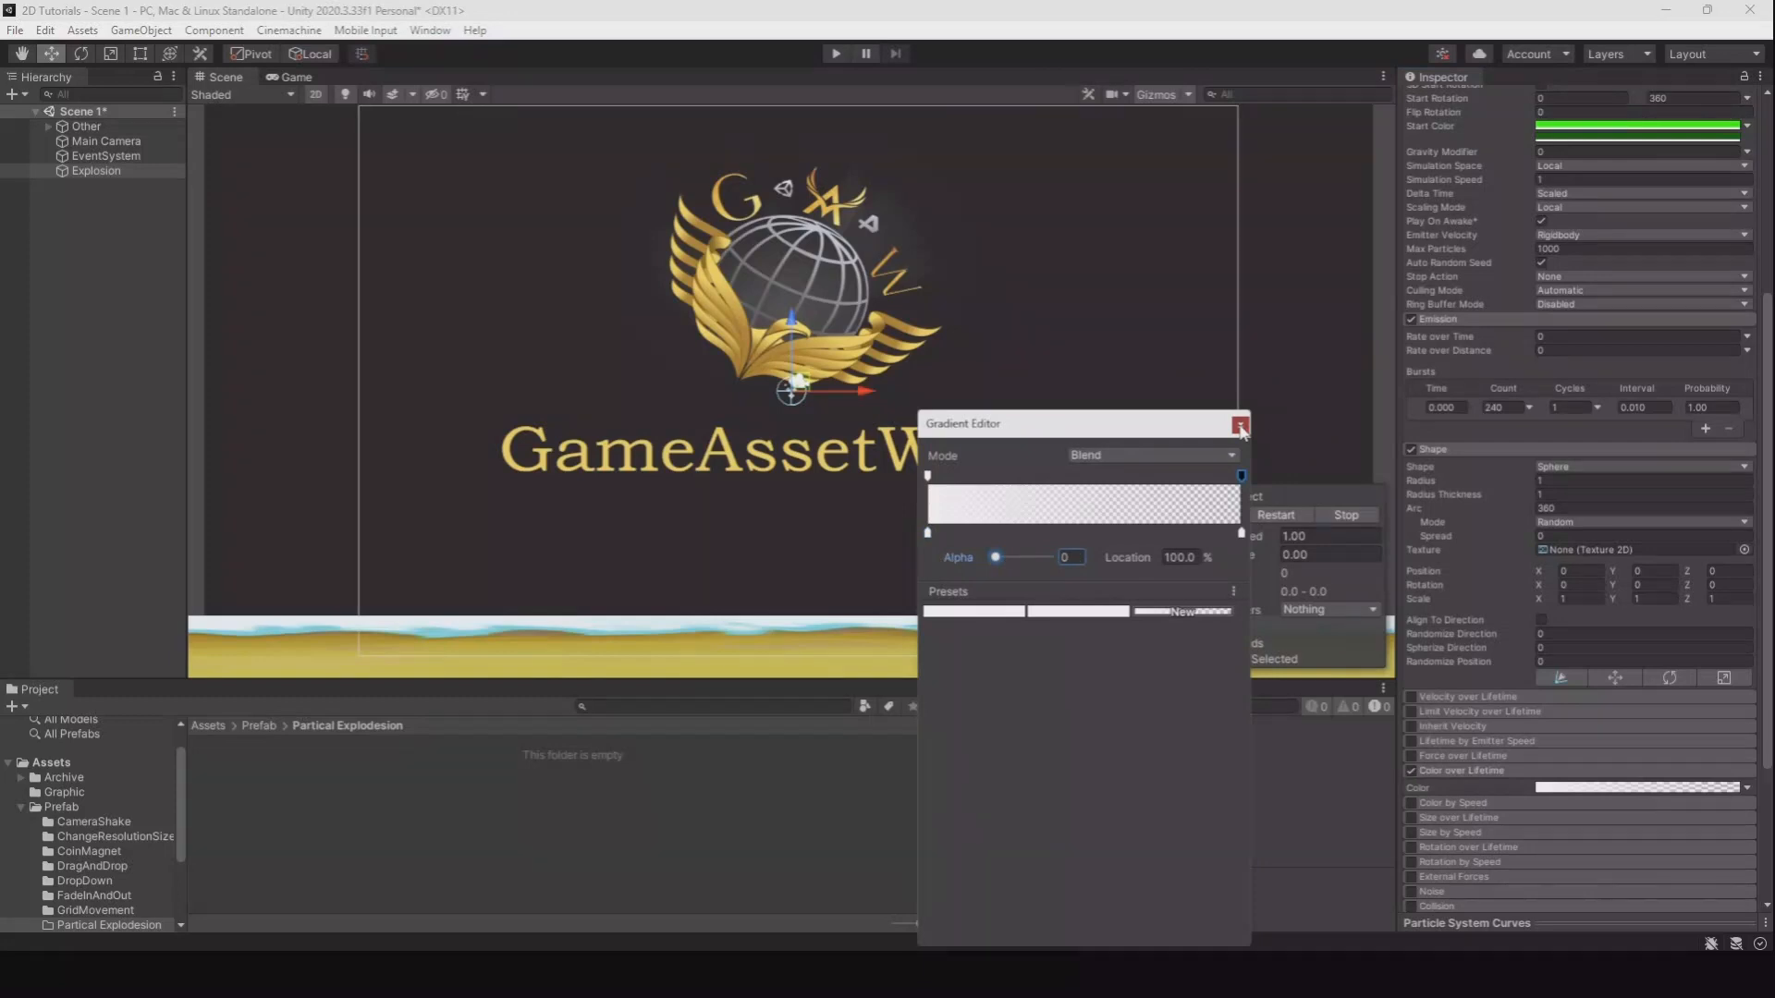
{"action": "left_click", "coordinate": [1241, 425]}
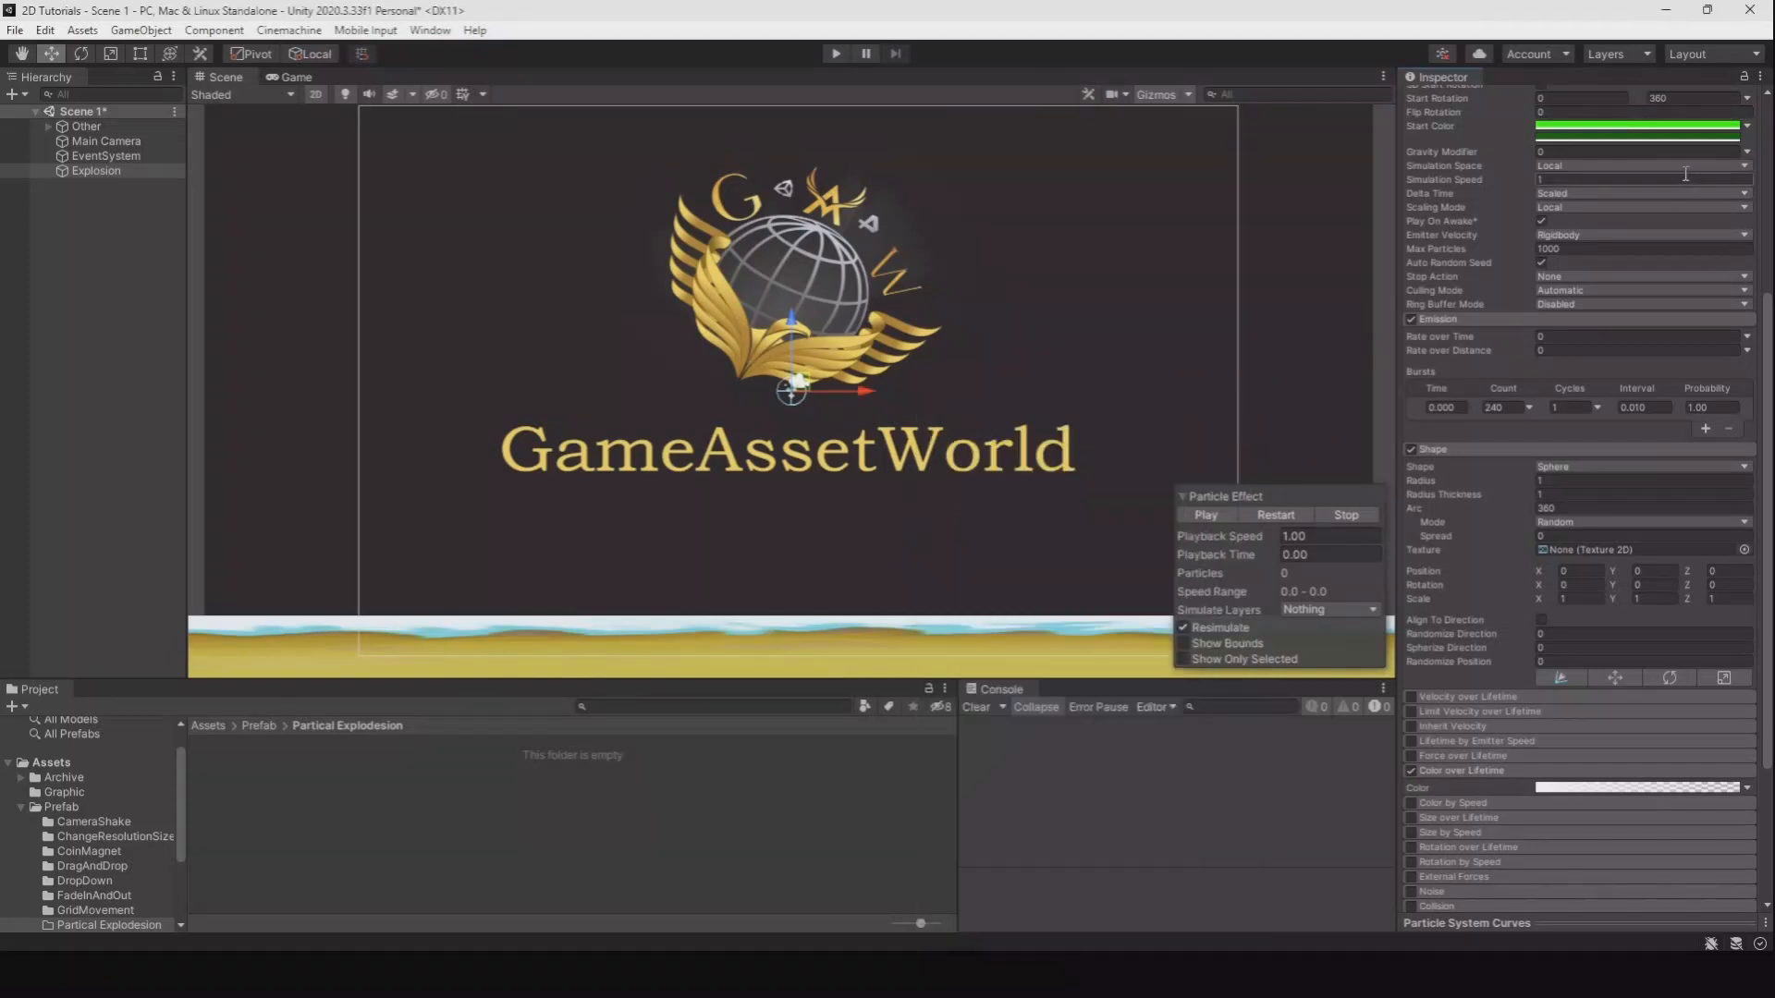
{"action": "left_click", "coordinate": [1205, 515]}
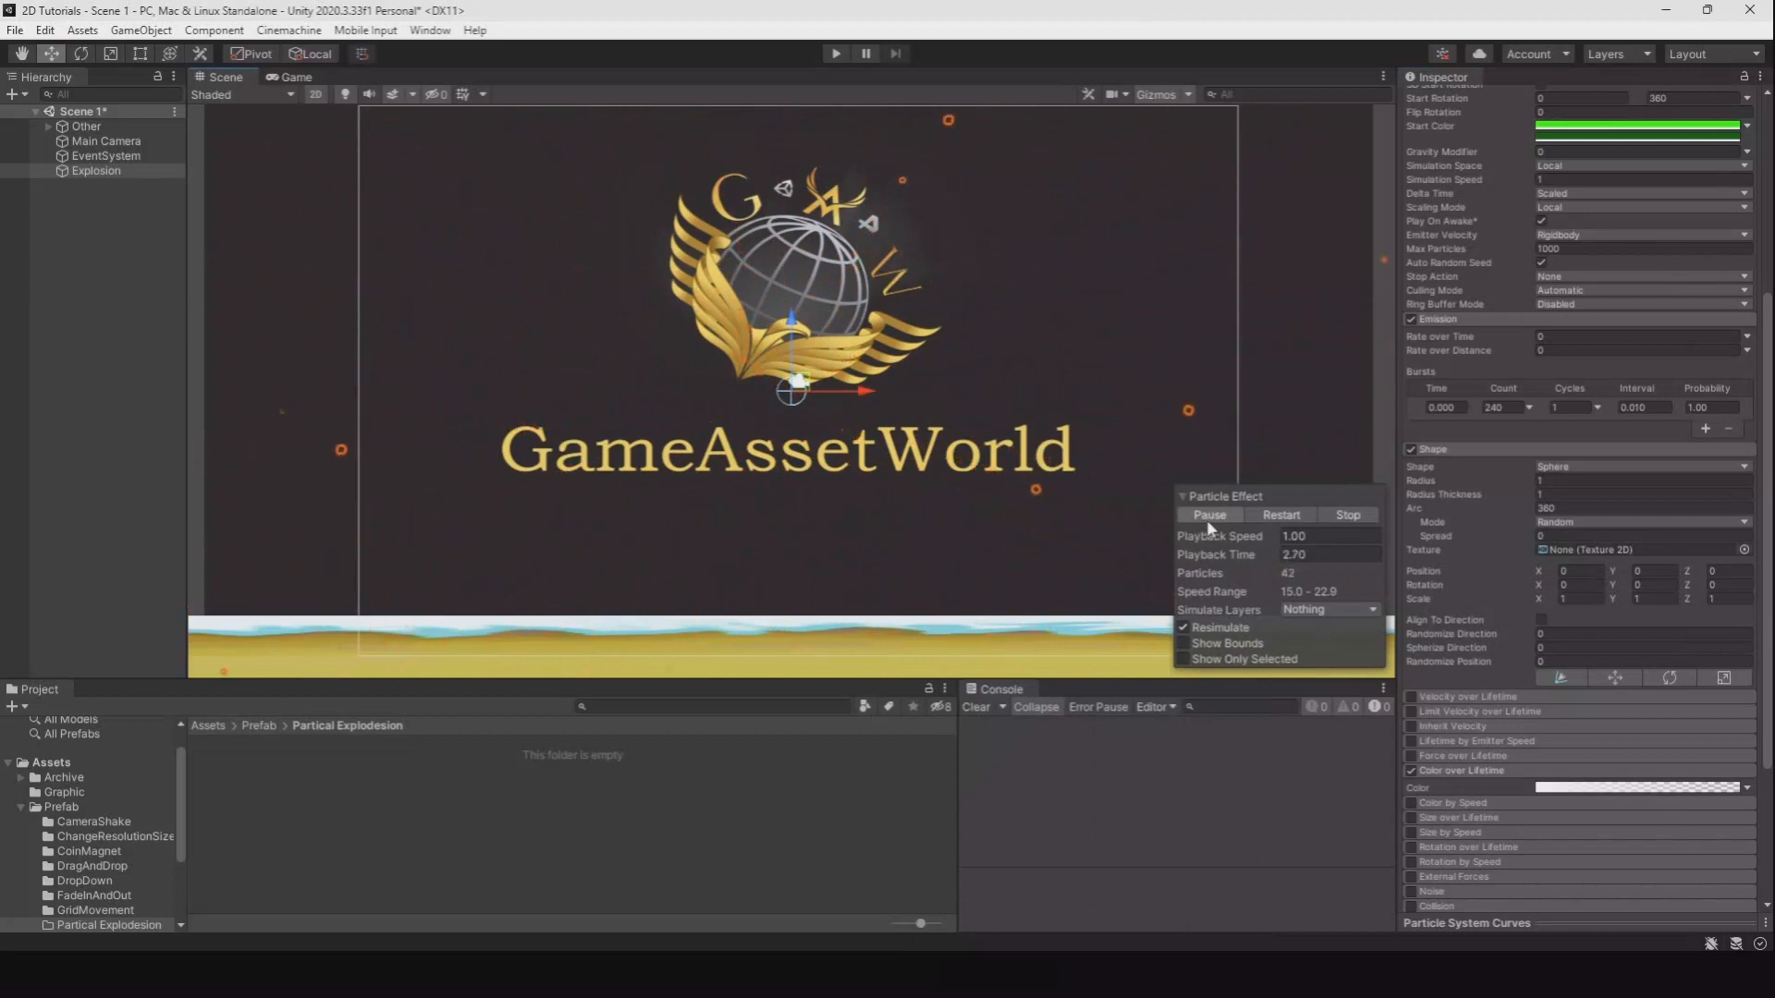
{"action": "left_click", "coordinate": [1281, 515]}
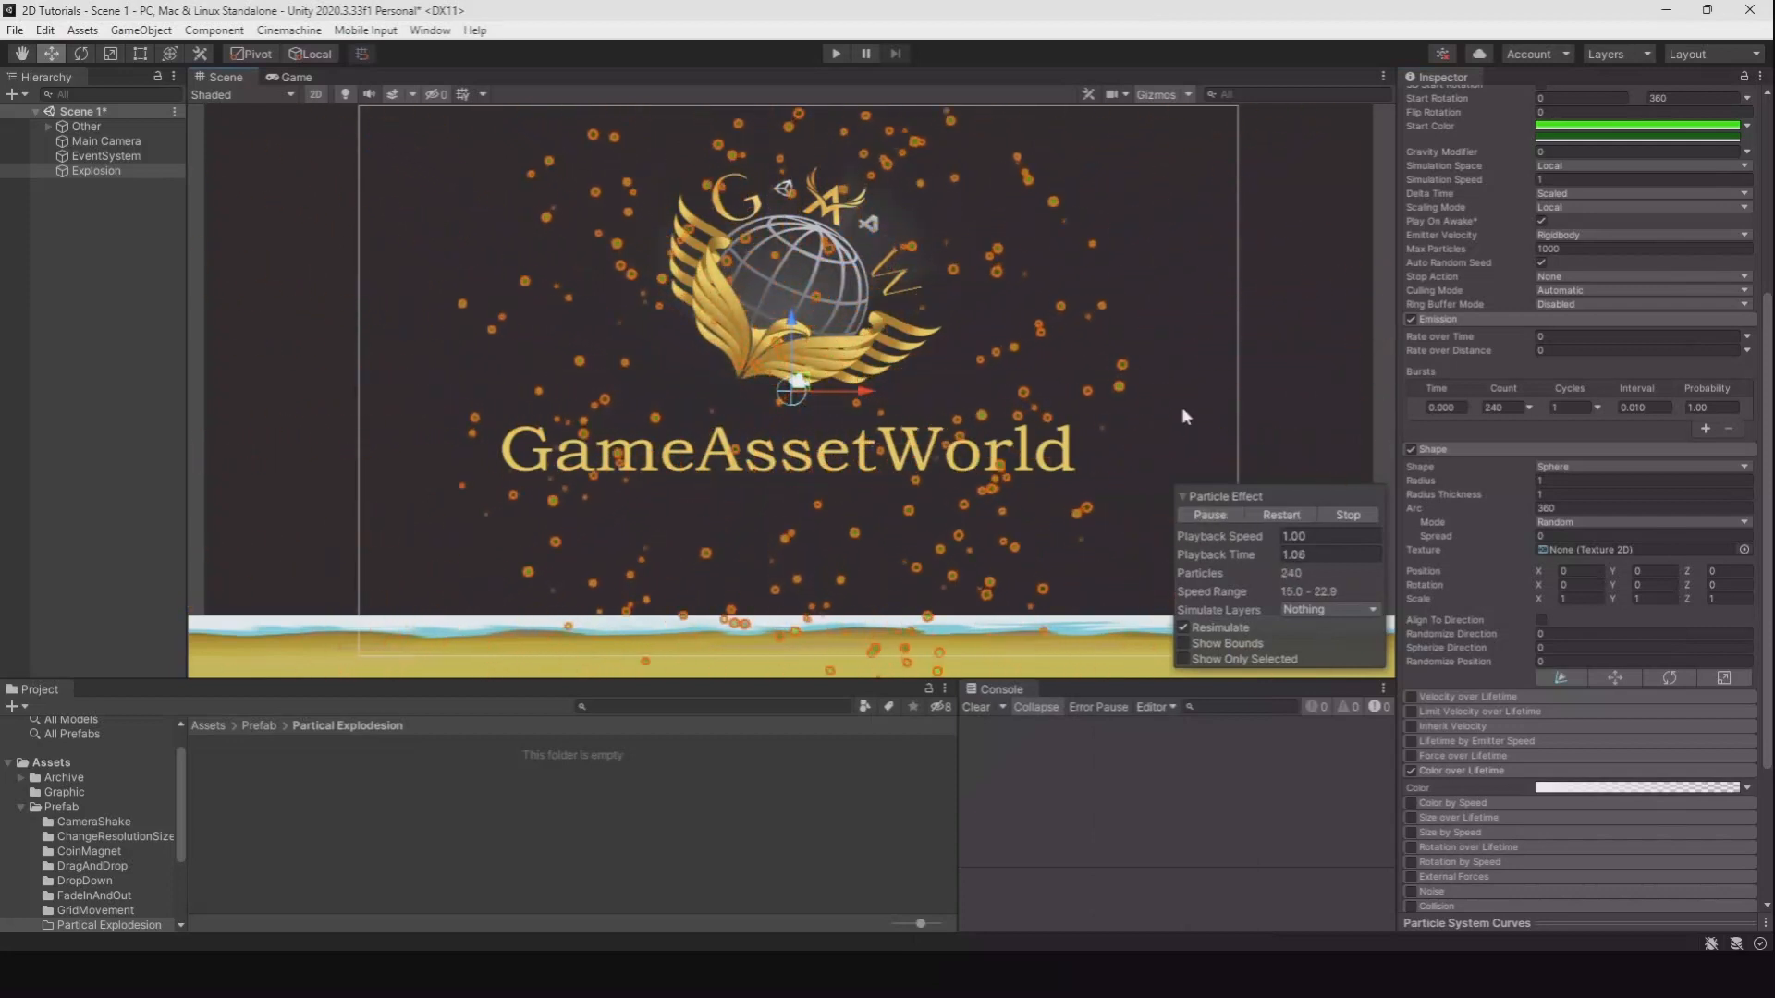
{"action": "left_click", "coordinate": [1347, 515]}
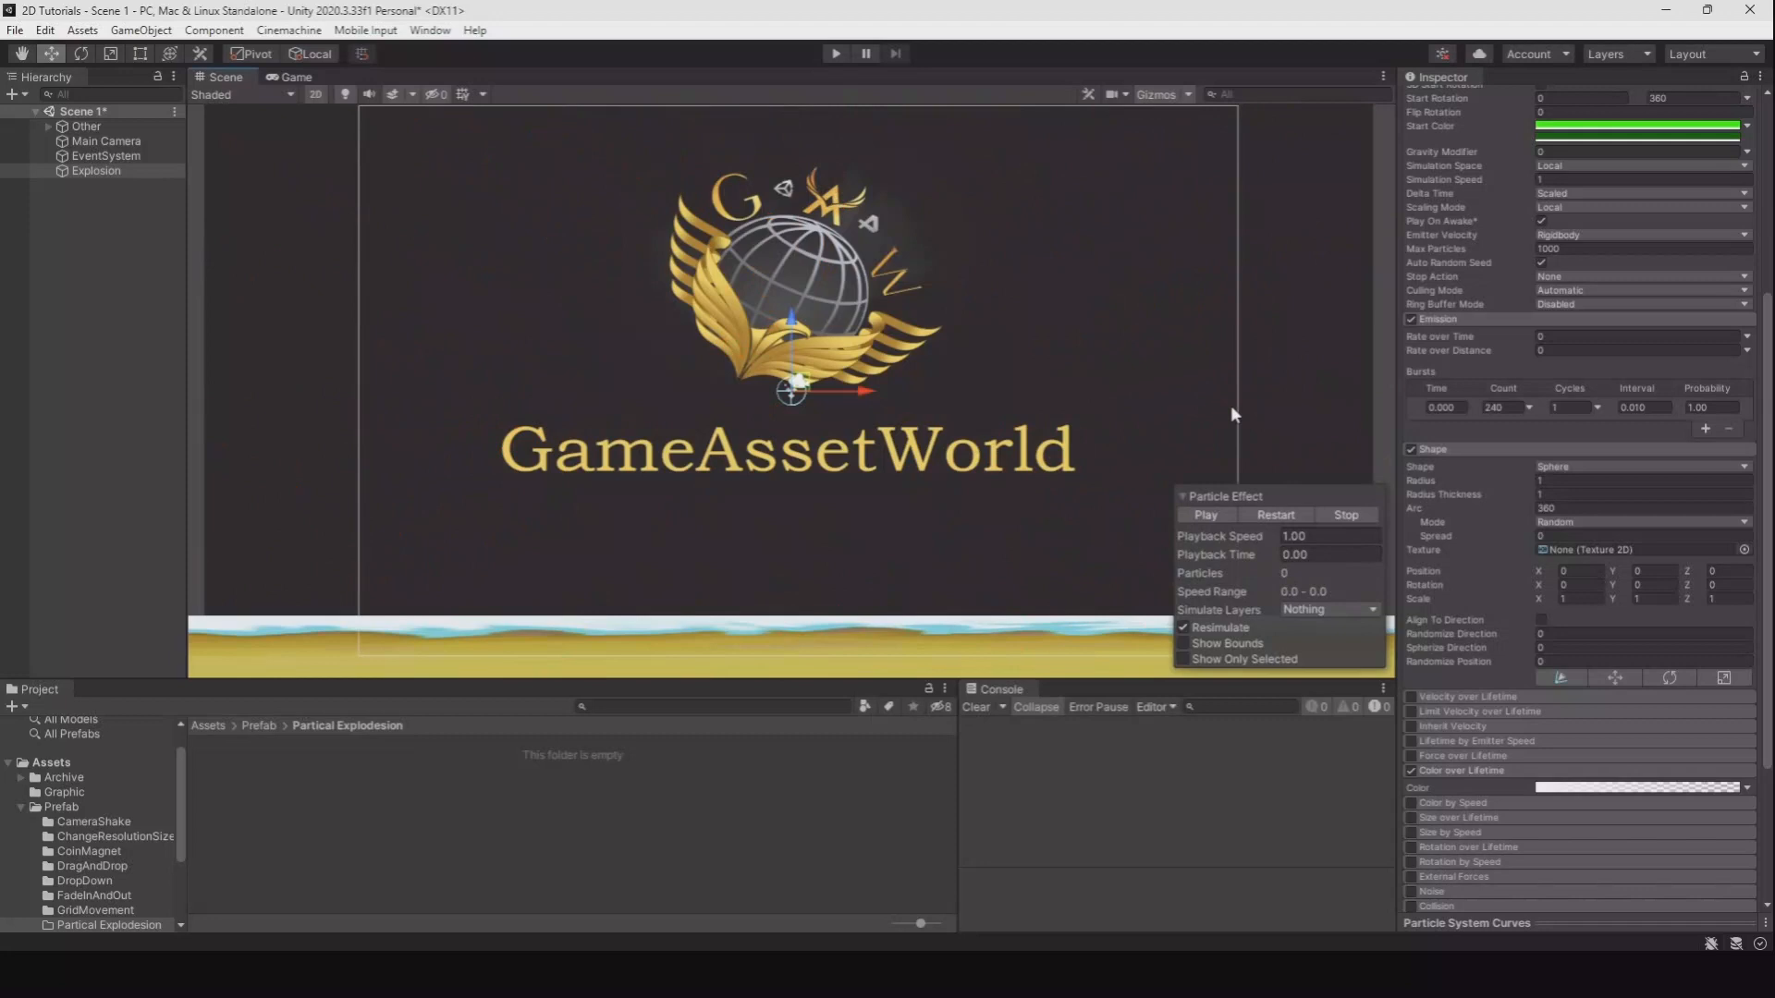
{"action": "left_click", "coordinate": [1206, 515]}
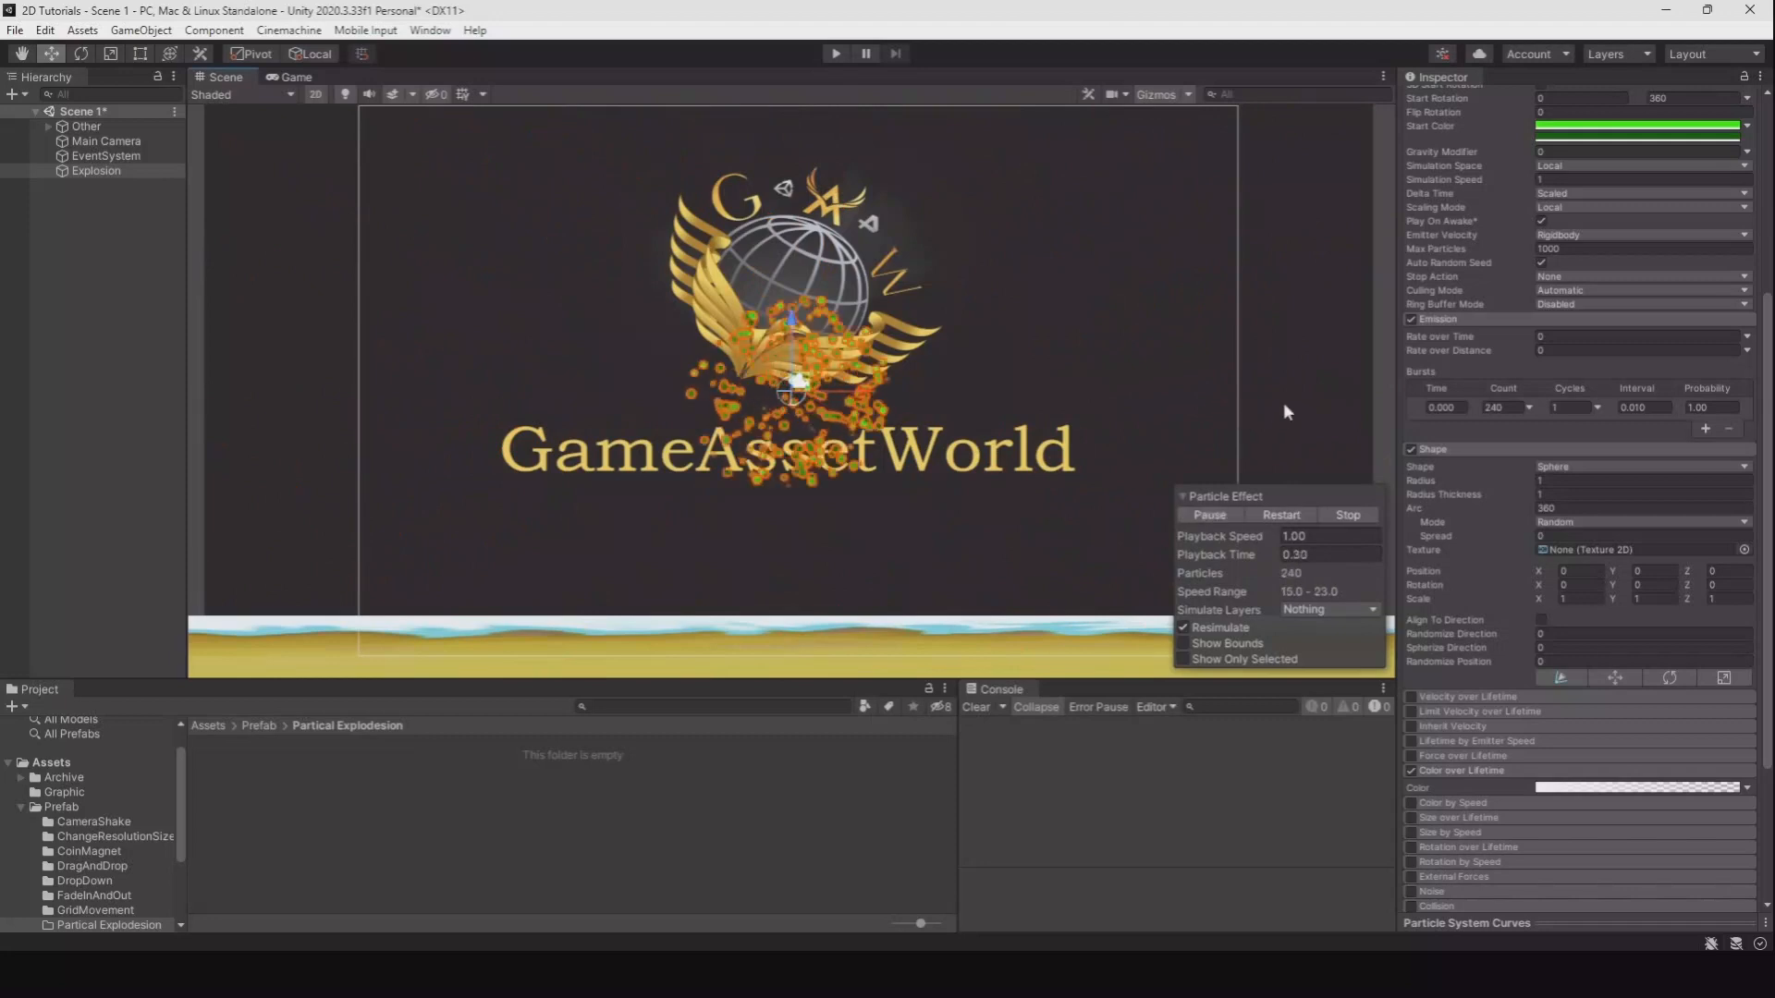